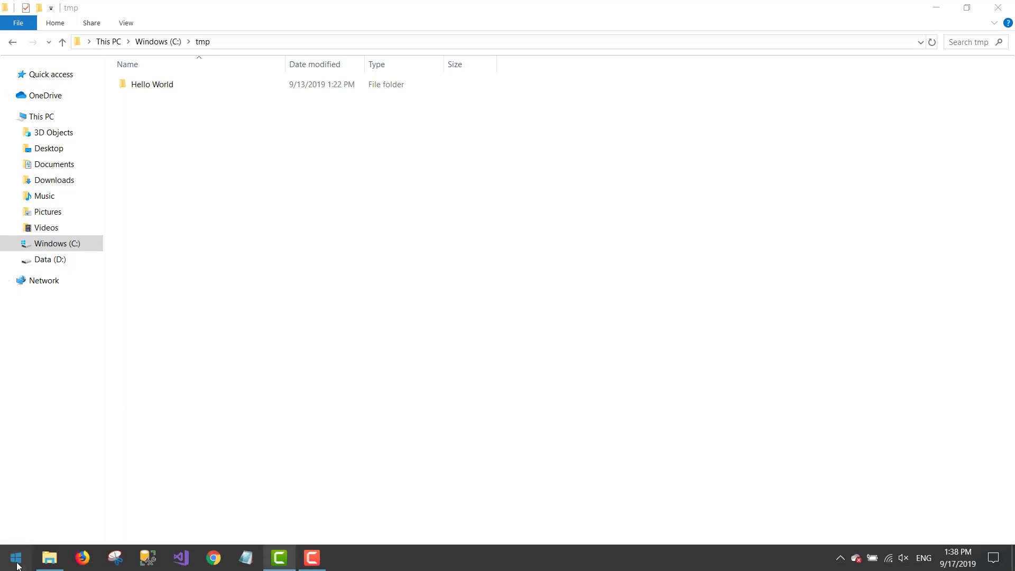
- Launch Command Prompt from Start search and move up to the root of drive C
type("cmd")
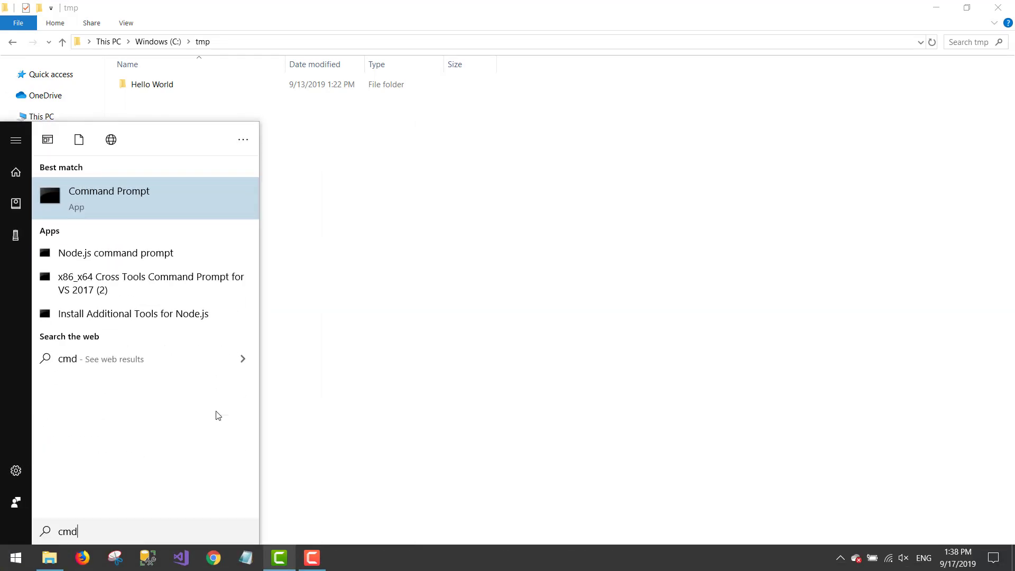
left_click(109, 192)
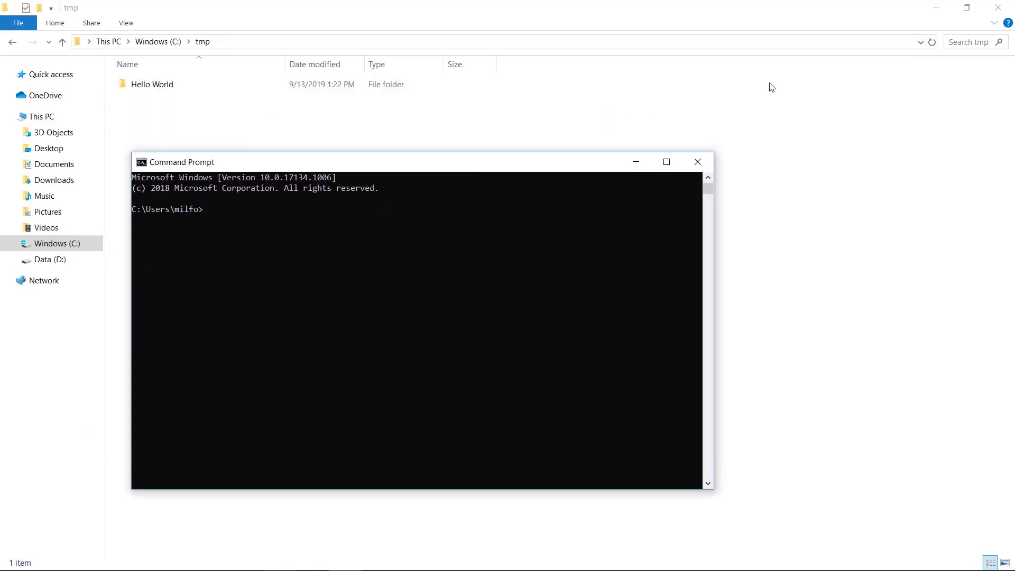
type("cd ..")
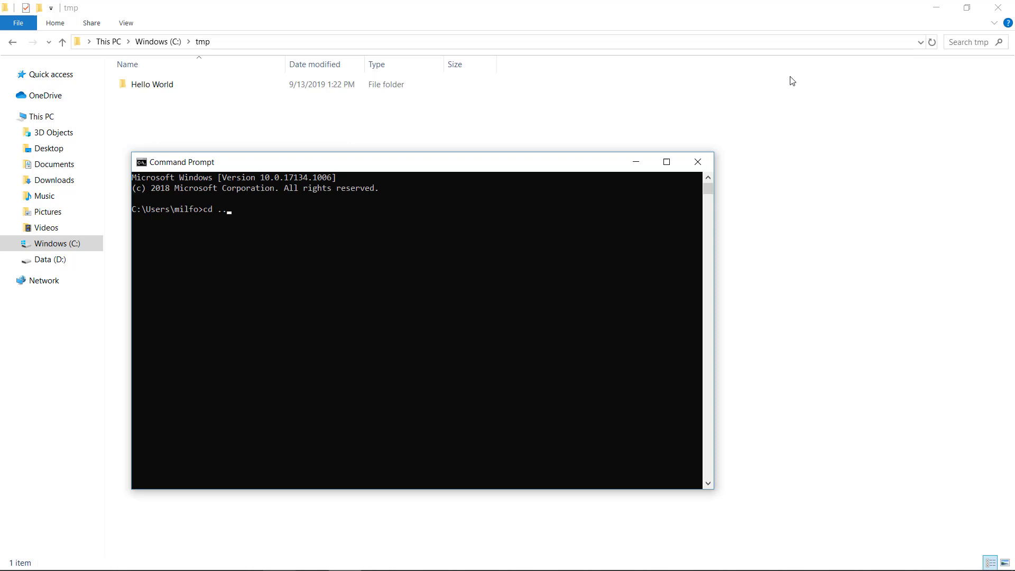
key("Return")
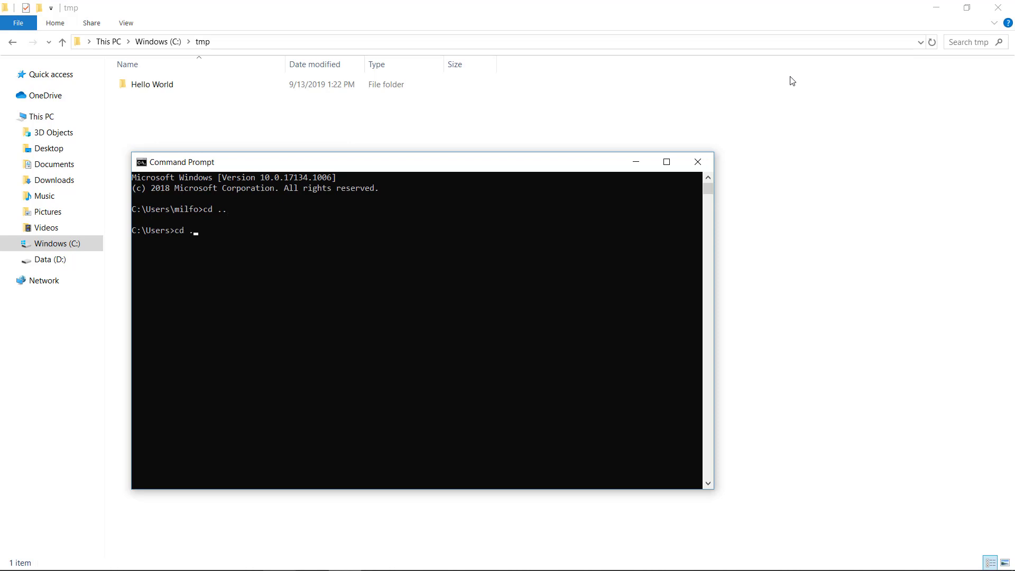
key("Return")
type("cd tmp")
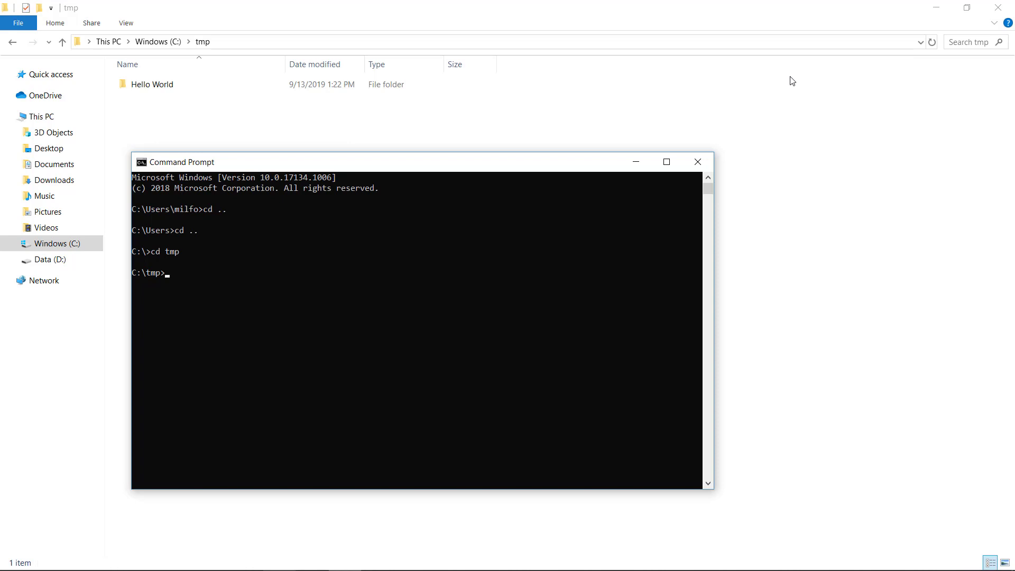
- Create the new binary package with cargo new dougs_bin_example in C:\tmp
type("car")
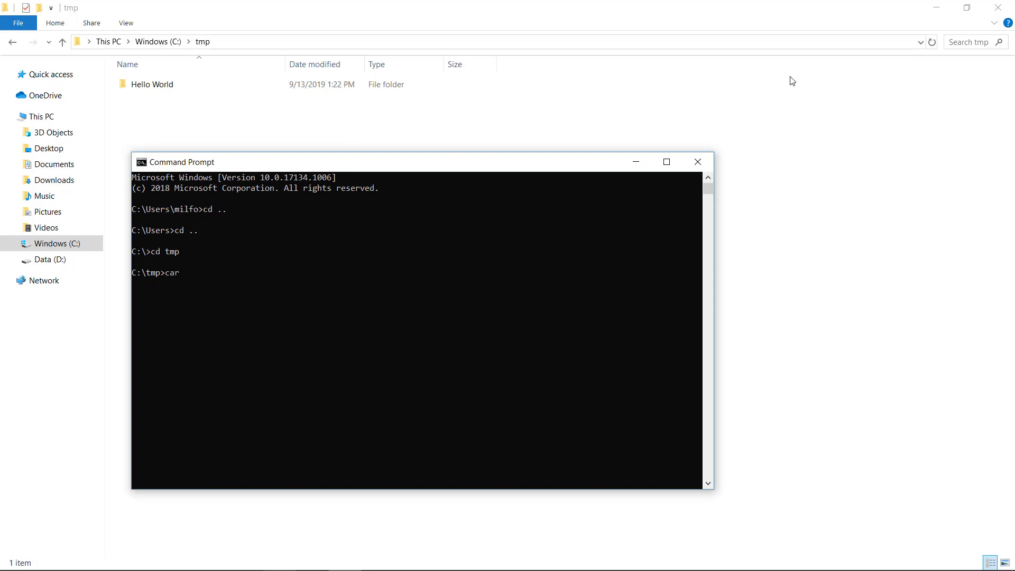
type("go new do")
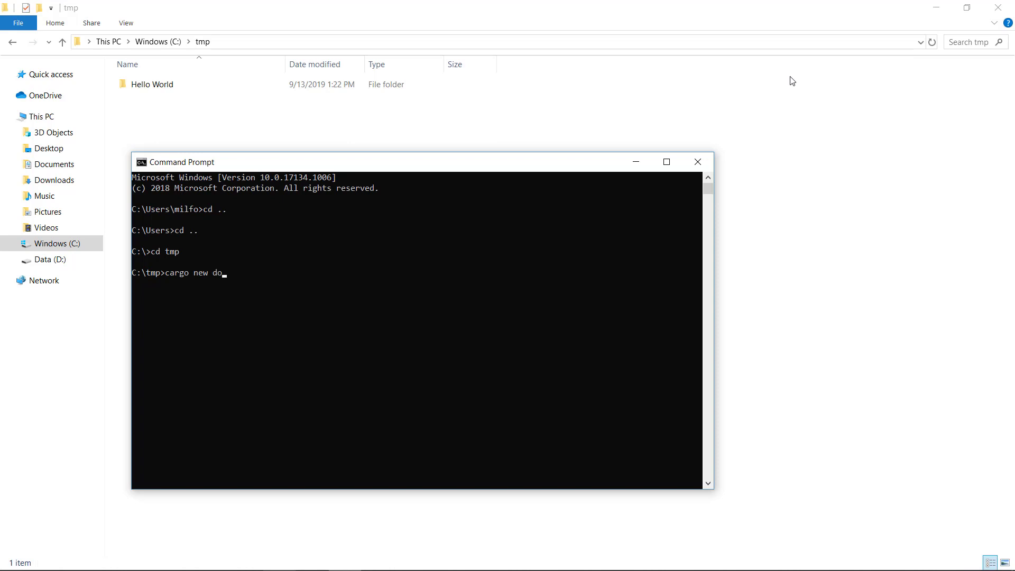
type("ugs_bin_example")
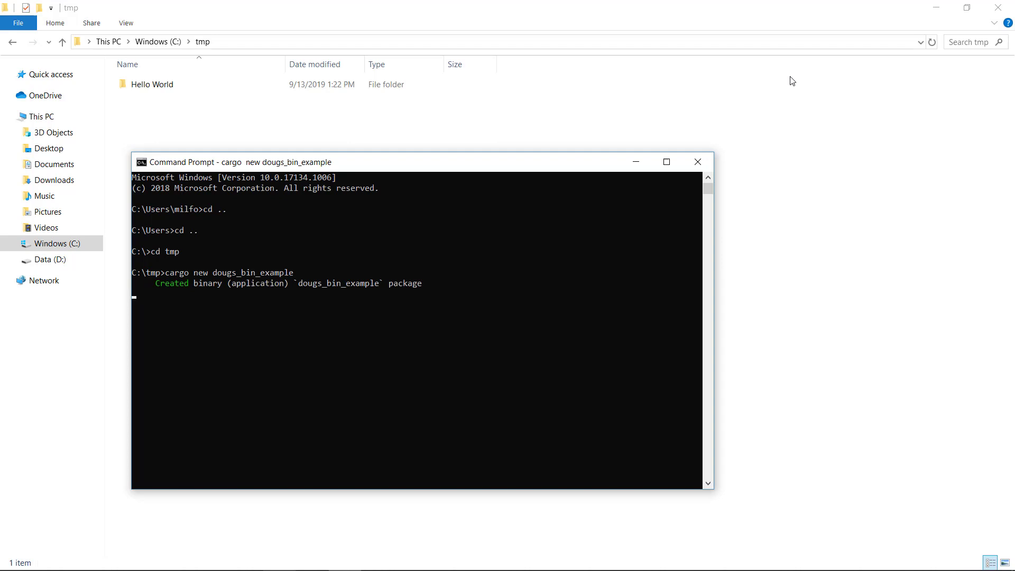
key("Return")
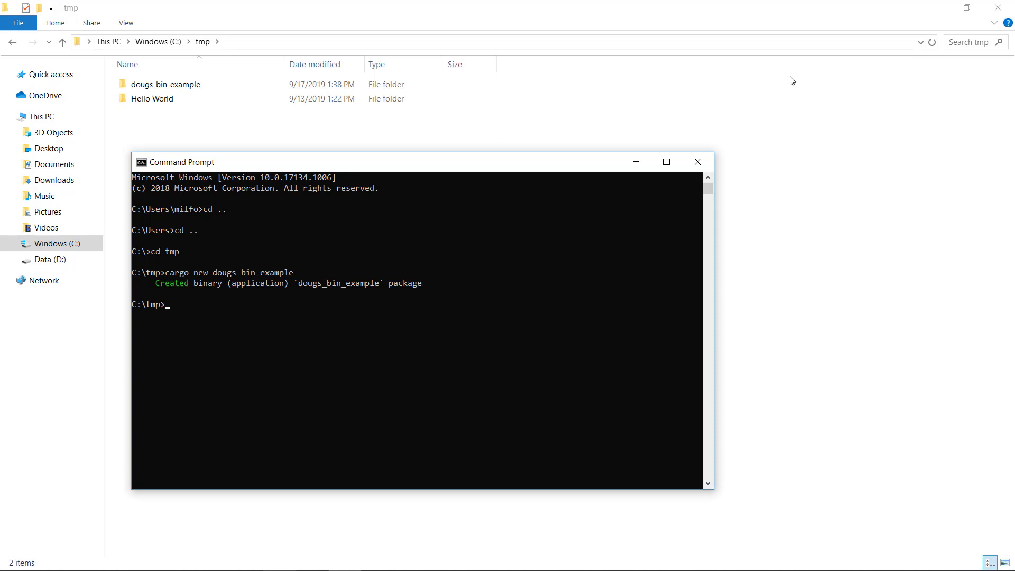
left_click(169, 85)
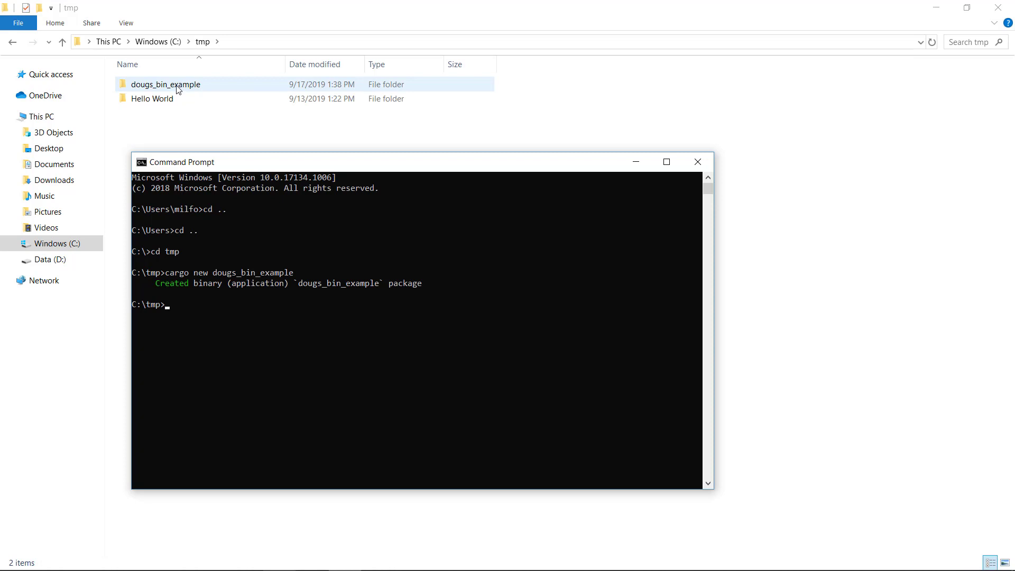
double_click(166, 84)
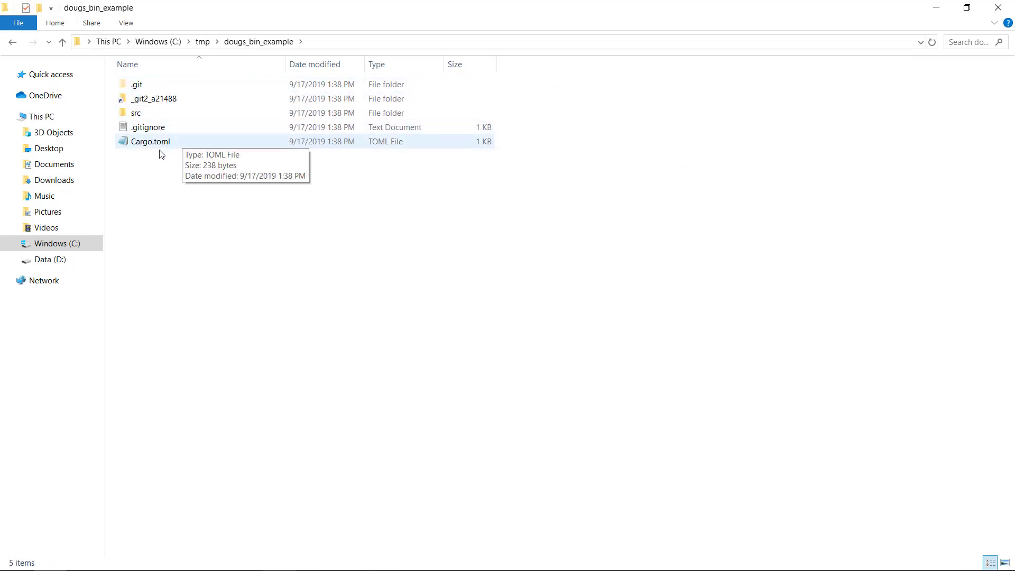
mouse_move(158, 144)
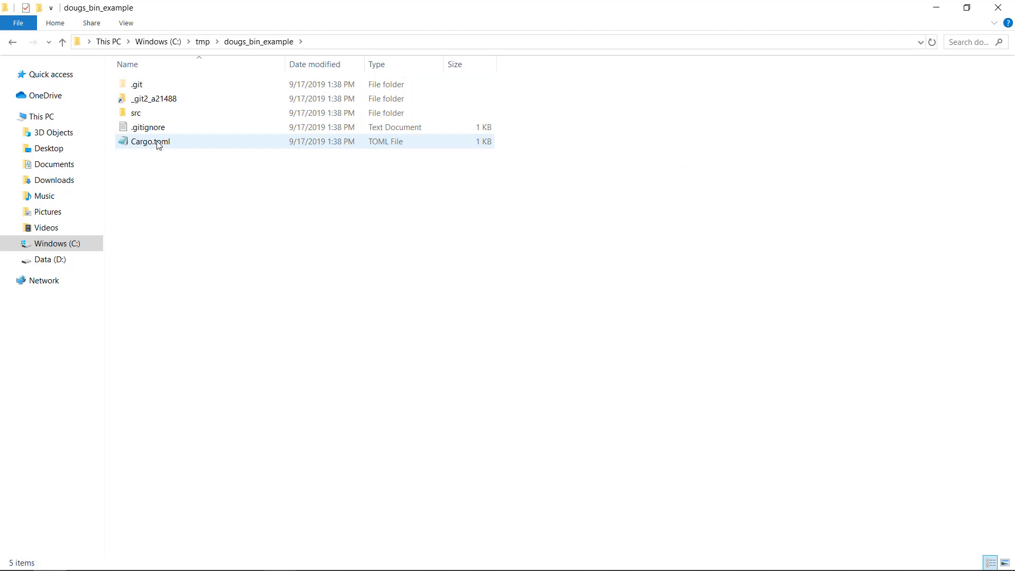
left_click(137, 113)
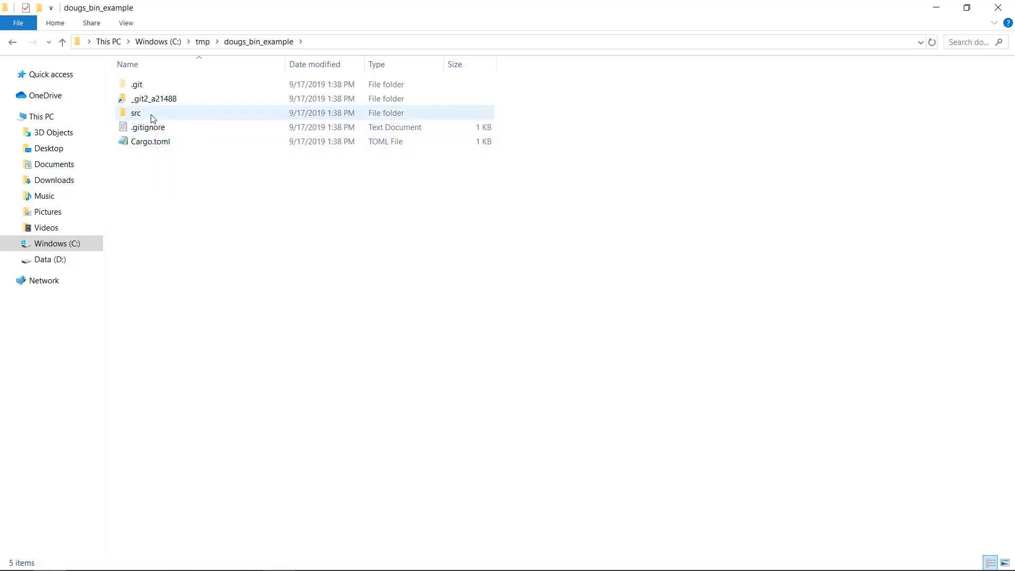
double_click(136, 113)
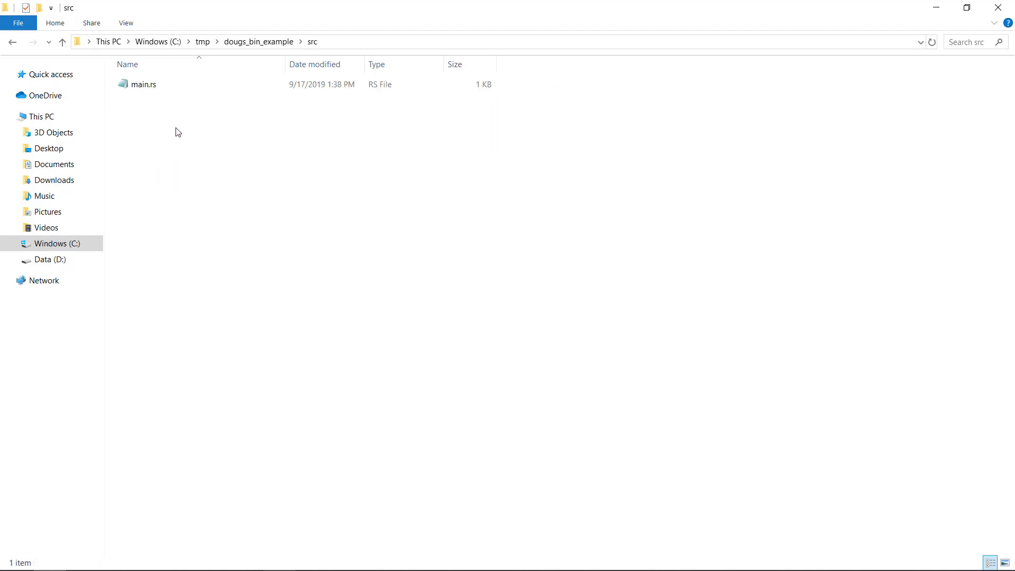
left_click(62, 42)
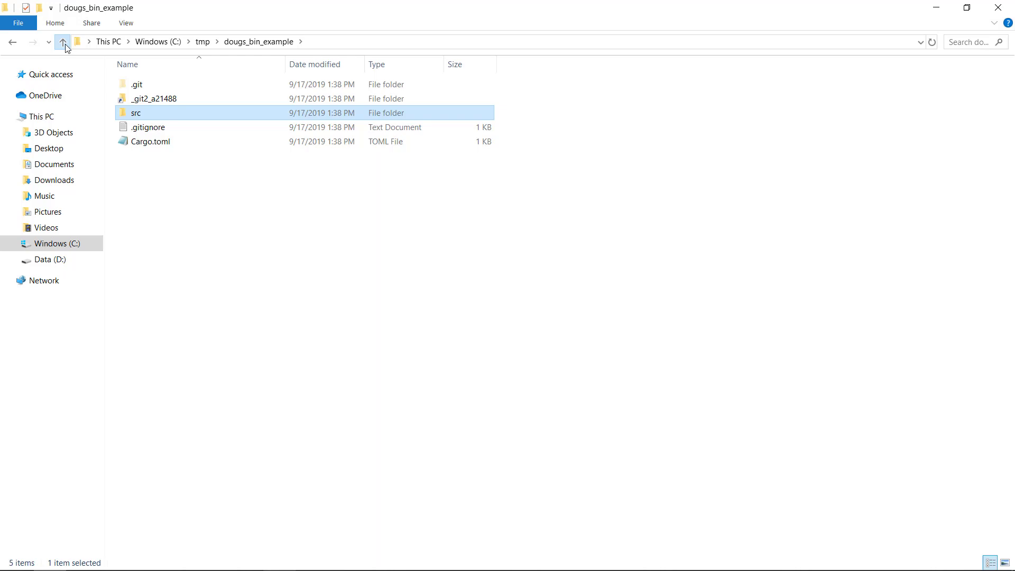
left_click(62, 41)
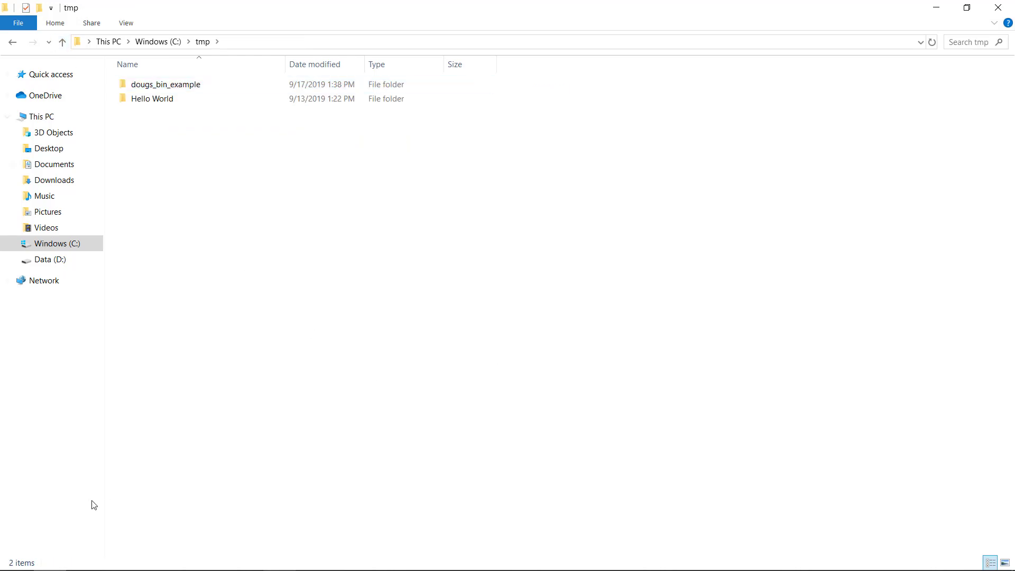
type("vs")
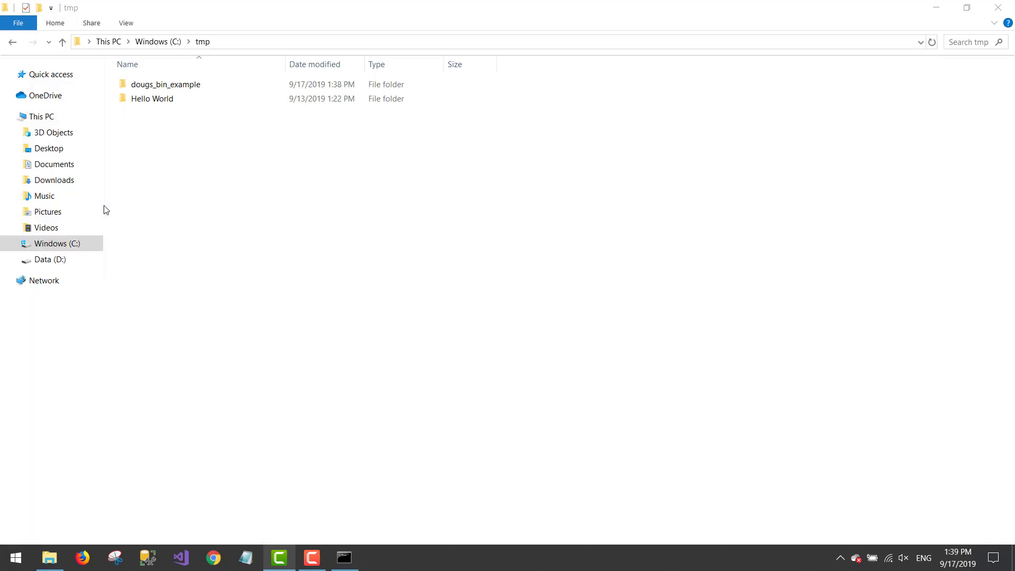
- Launch VS Code and open the dougs_bin_example folder as the project
left_click(178, 558)
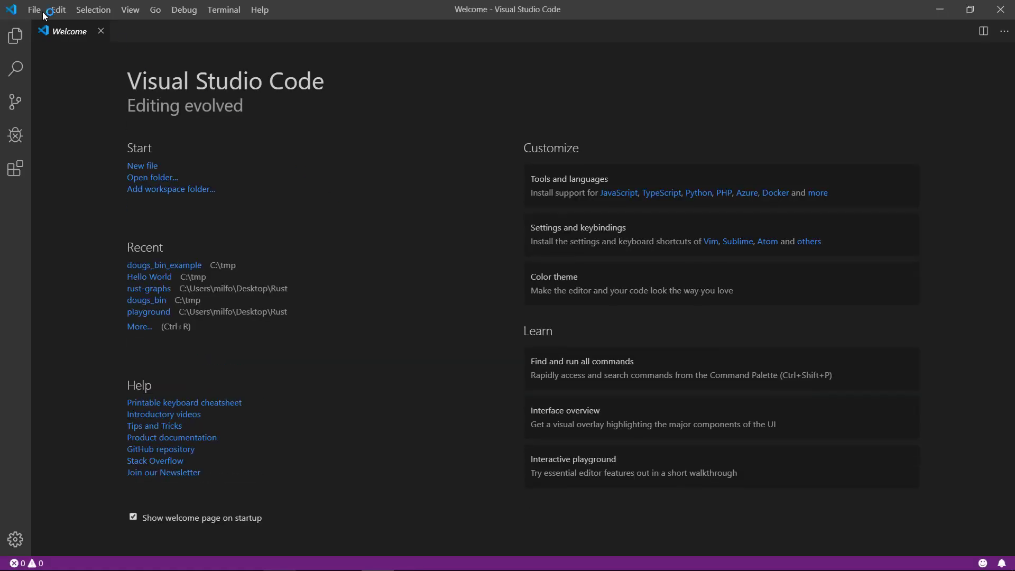
left_click(34, 10)
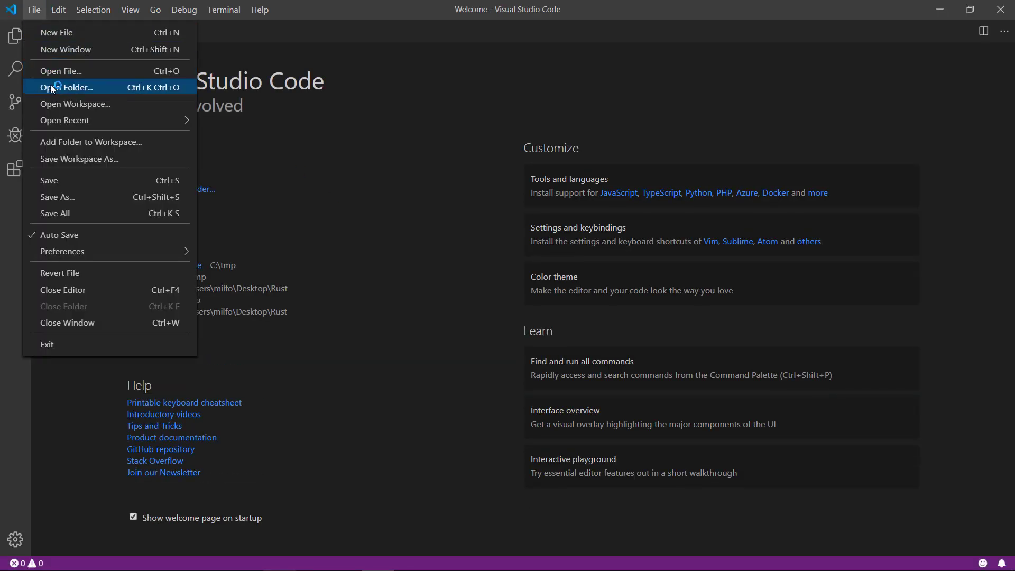
left_click(66, 88)
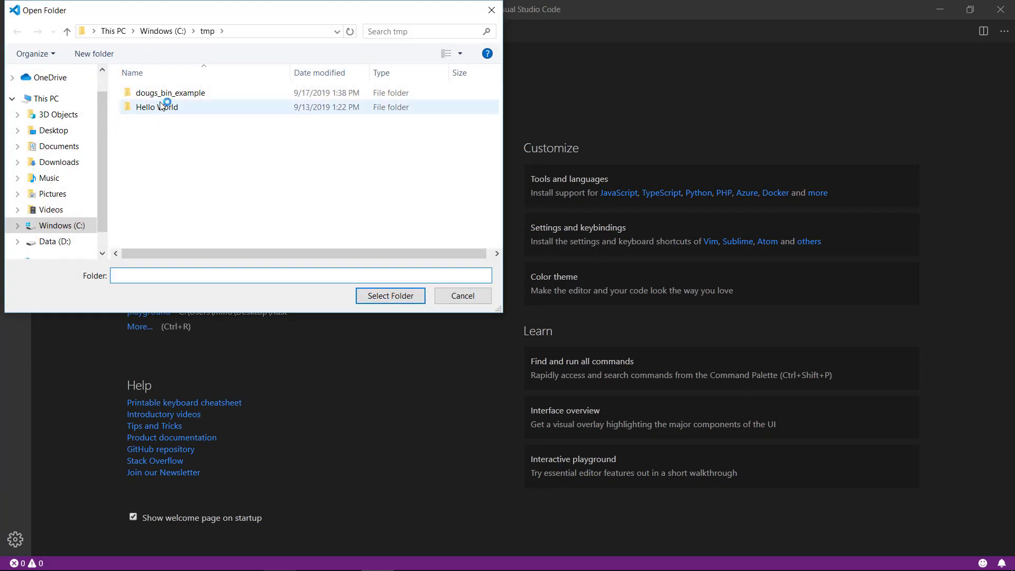
left_click(170, 93)
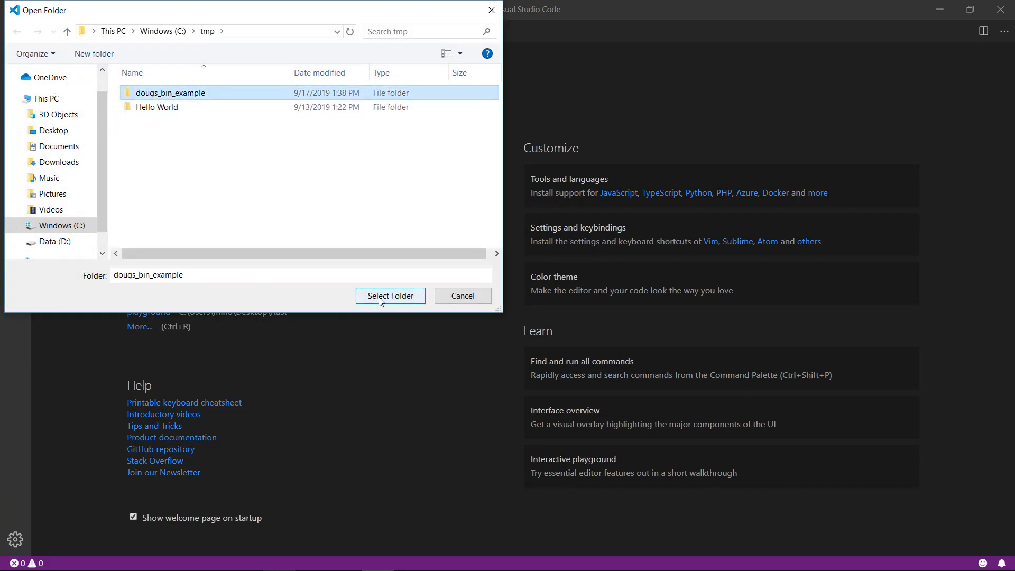
left_click(390, 296)
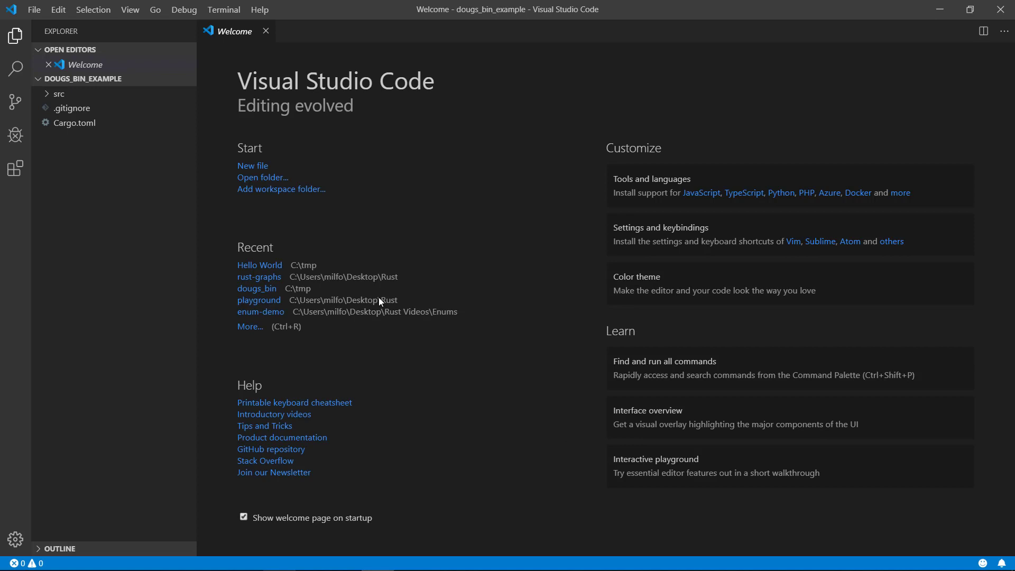
- Dismiss the Welcome page and show Cargo.toml in the editor
left_click(265, 31)
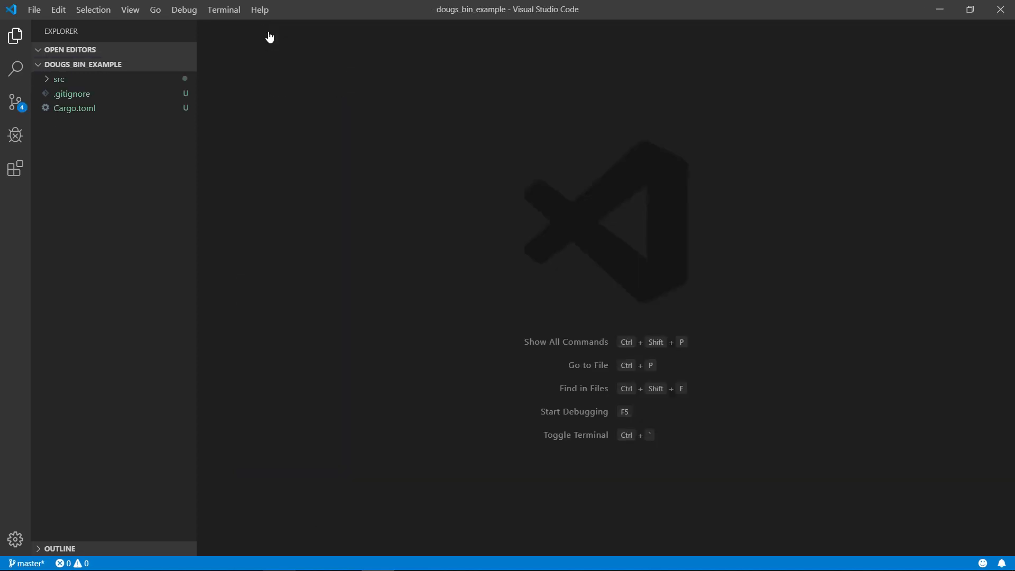
mouse_move(64, 108)
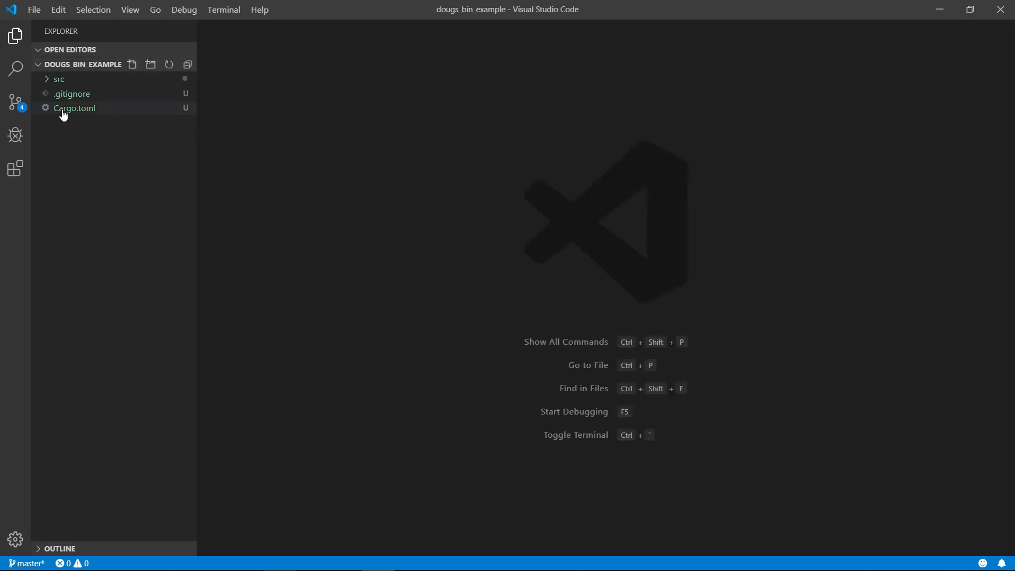
left_click(74, 107)
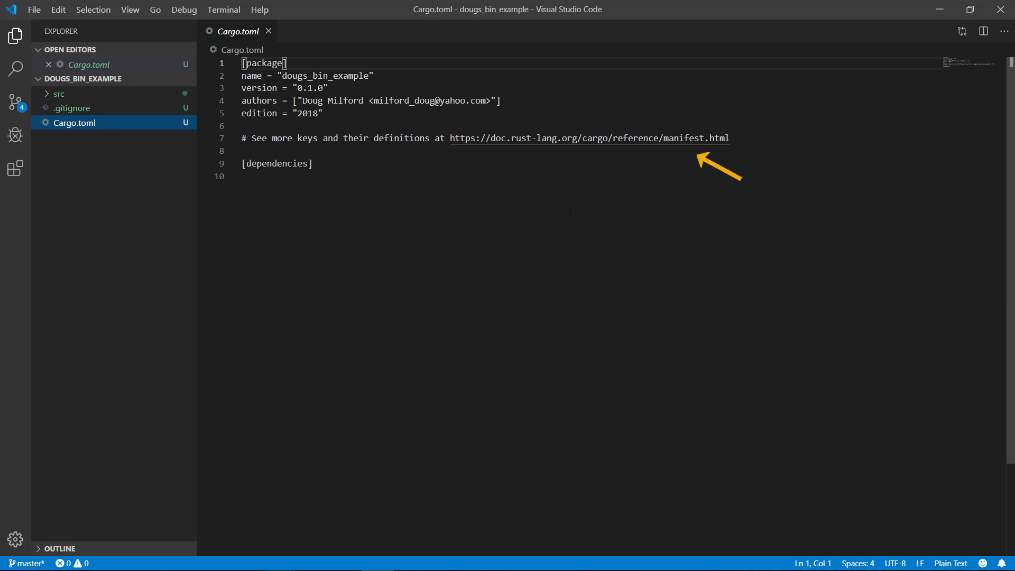
- Show src/main.rs with its default Hello, world! main function
left_click(59, 94)
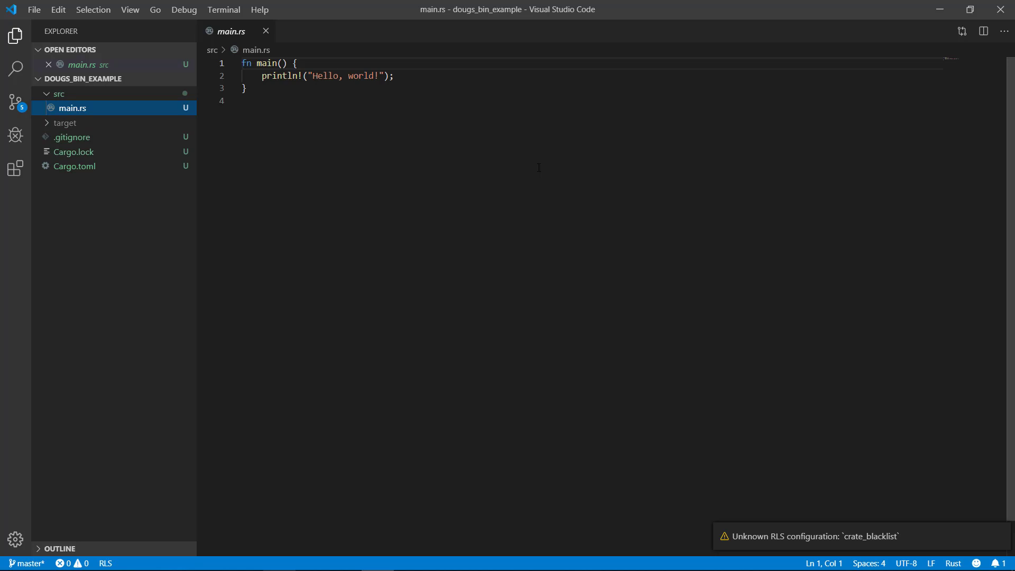
left_click(73, 137)
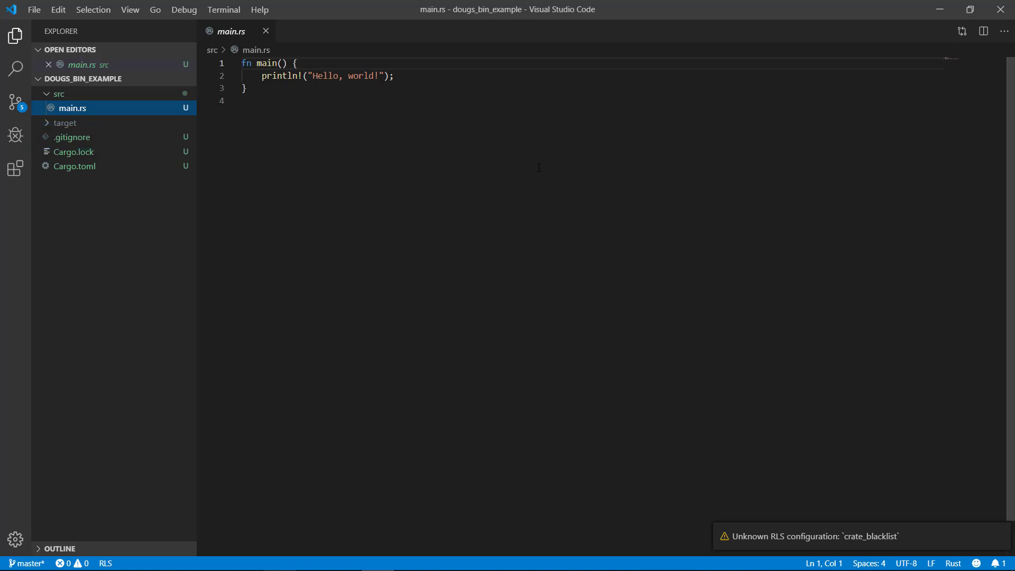
mouse_move(223, 10)
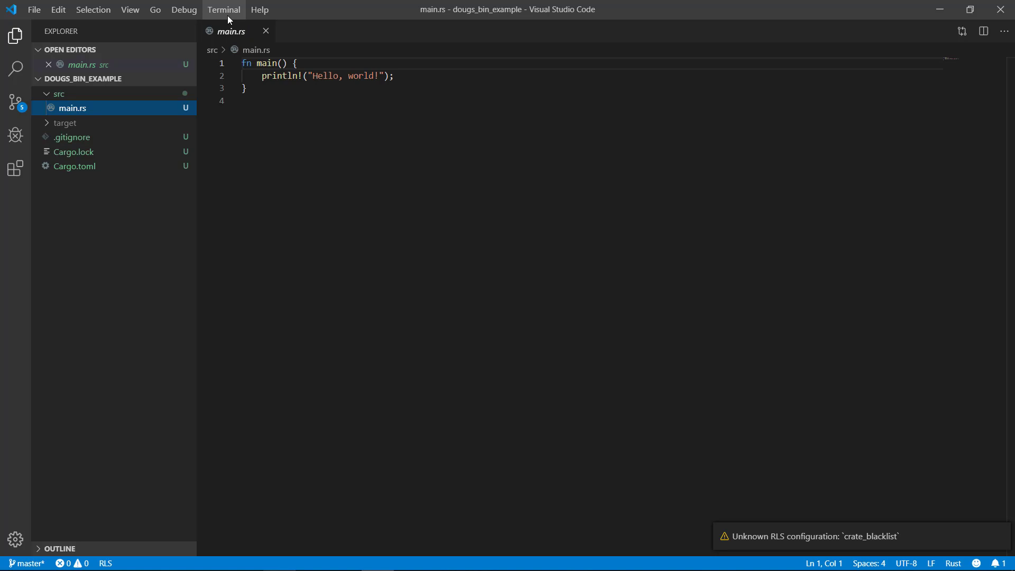
- Run cargo run in a new integrated terminal, compiling and printing Hello, world!
left_click(223, 10)
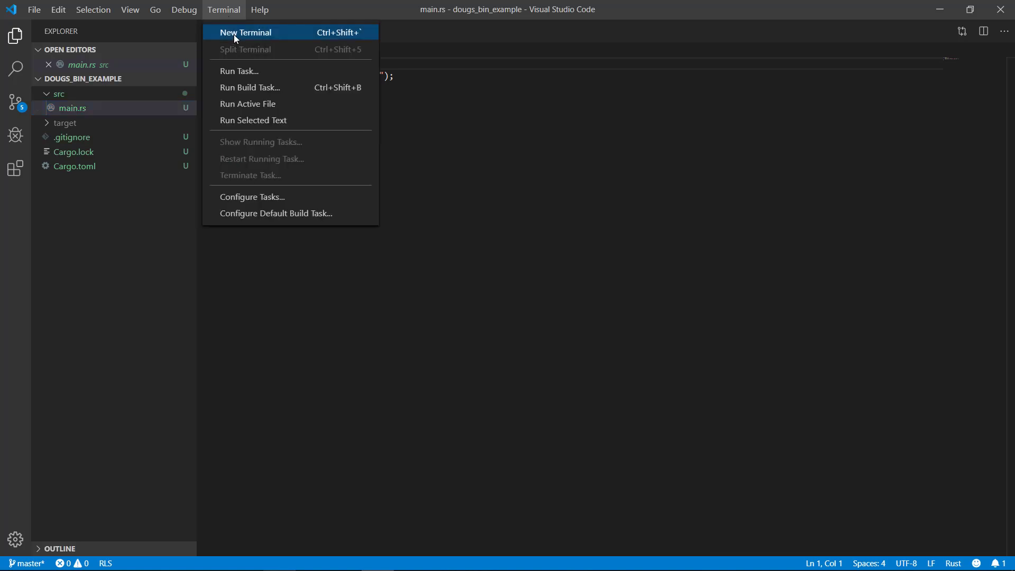
left_click(244, 32)
type("cargo run")
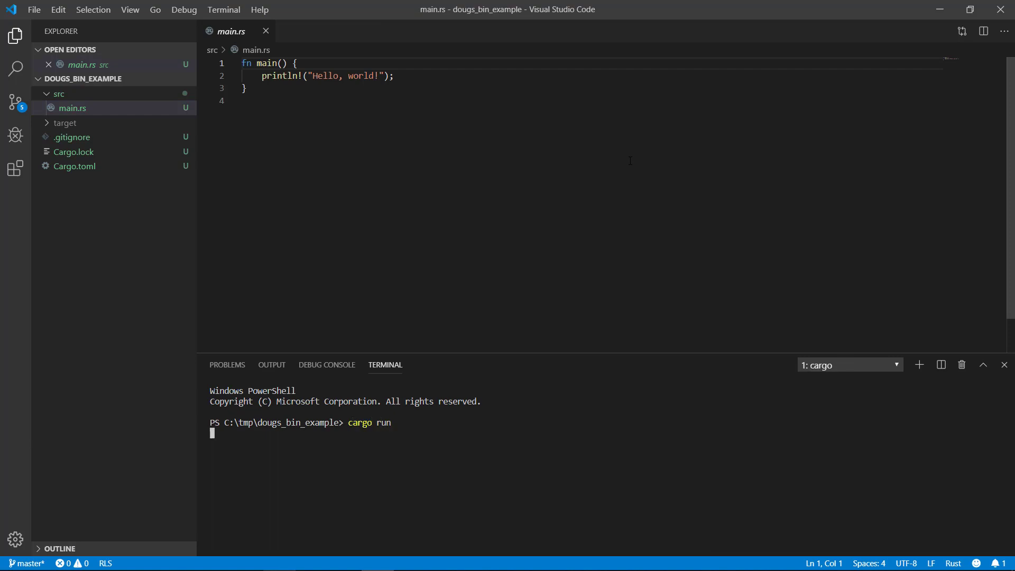
key("Return")
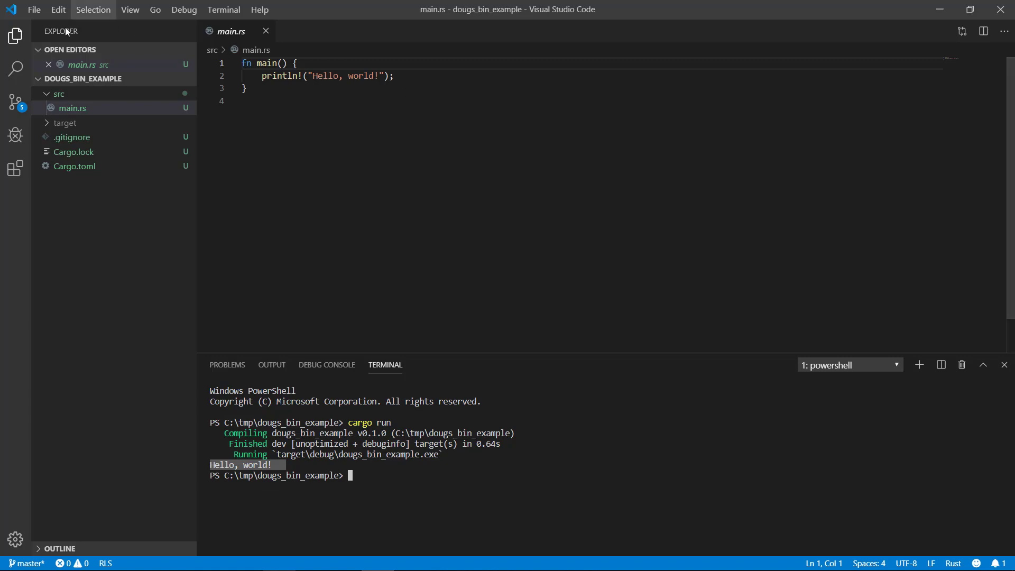
- Close the dougs_bin_example folder and begin cargo new dougs_lib_example in Command Prompt
left_click(34, 10)
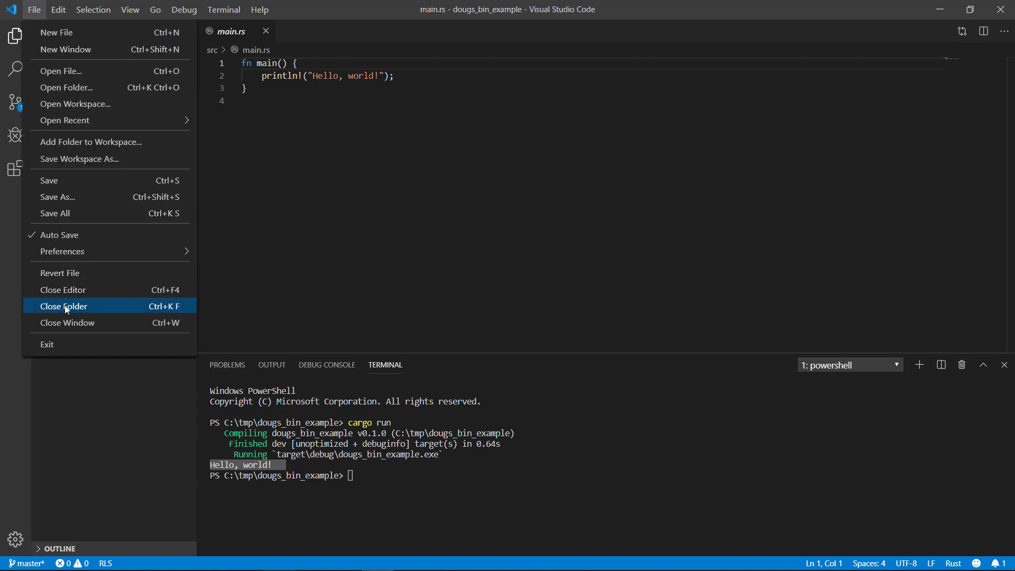
left_click(63, 306)
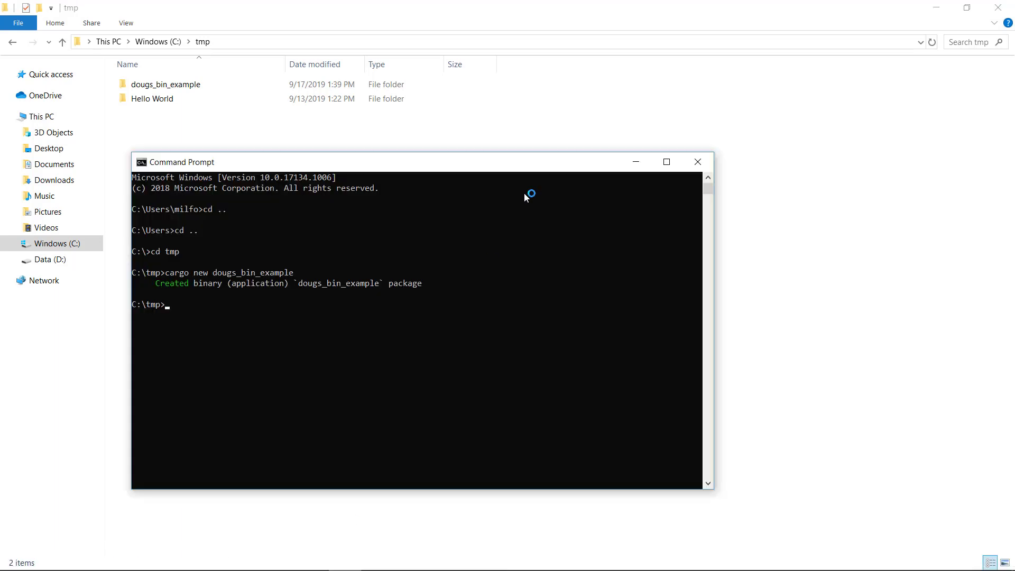
type("cargo ne")
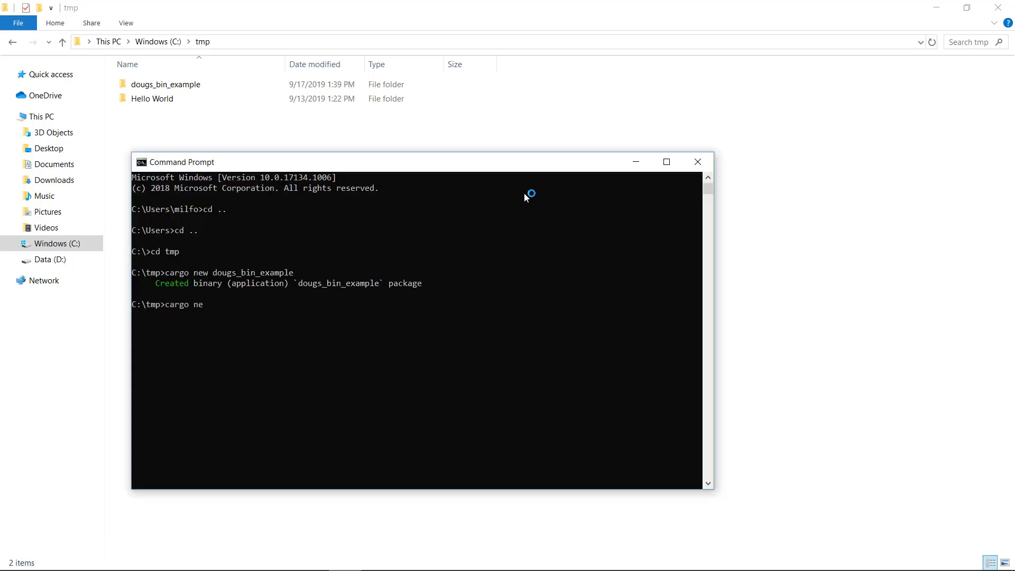
type("w dougs_lib_example --lib")
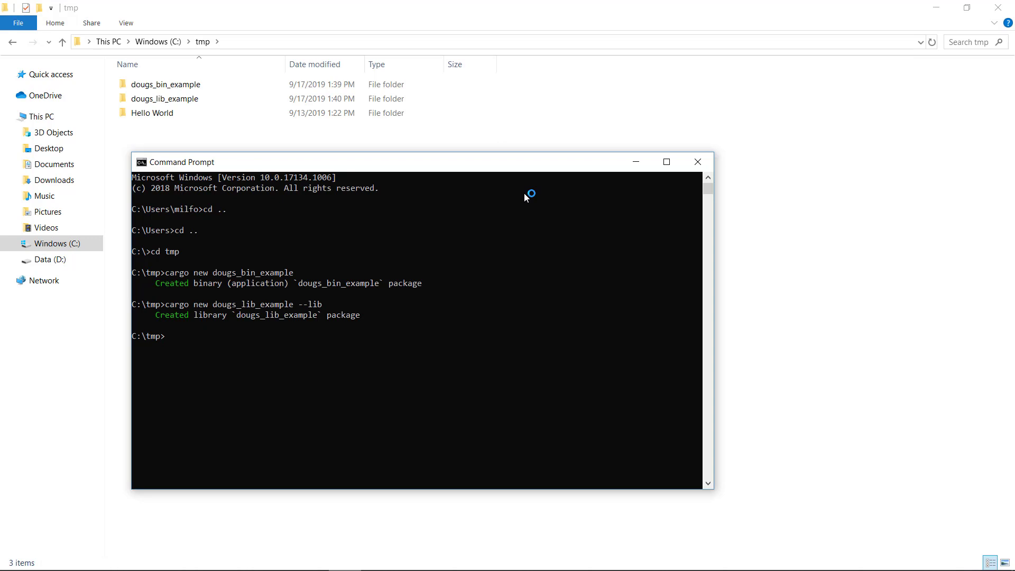
mouse_move(478, 179)
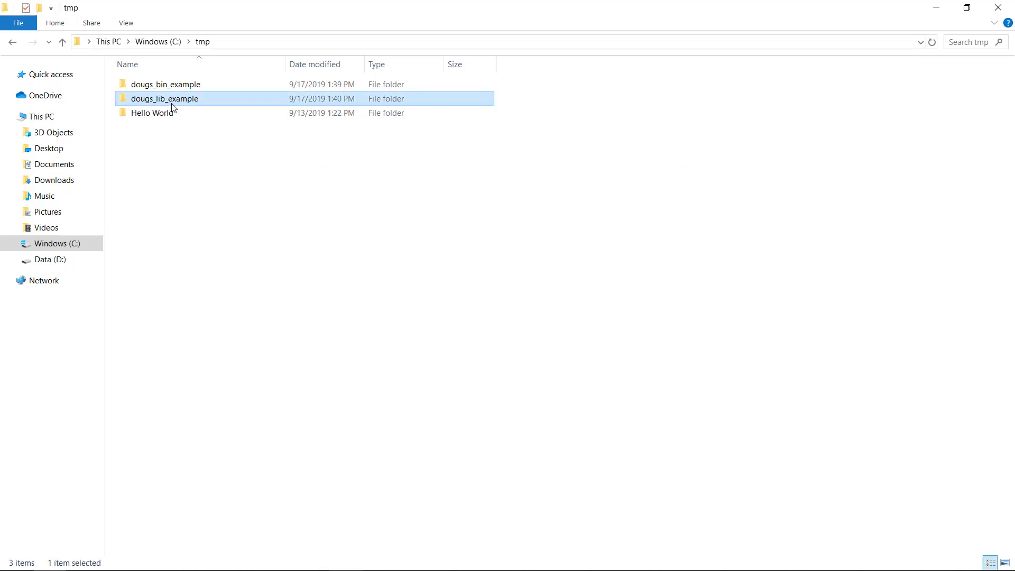
- Switch back to Visual Studio Code showing its Welcome page
left_click(377, 558)
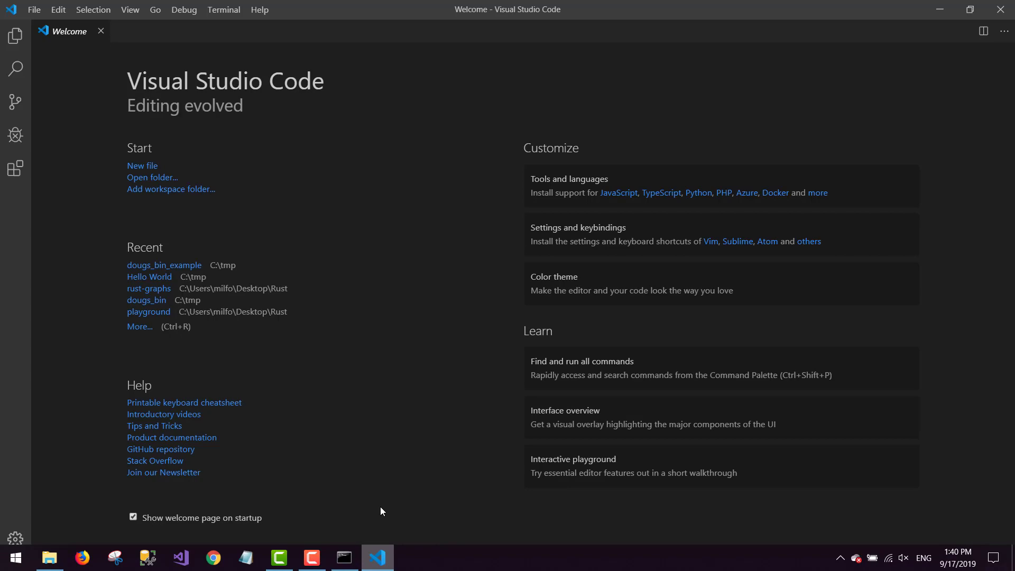
- Open the dougs_lib_example folder as the project and show src/lib.rs
left_click(34, 9)
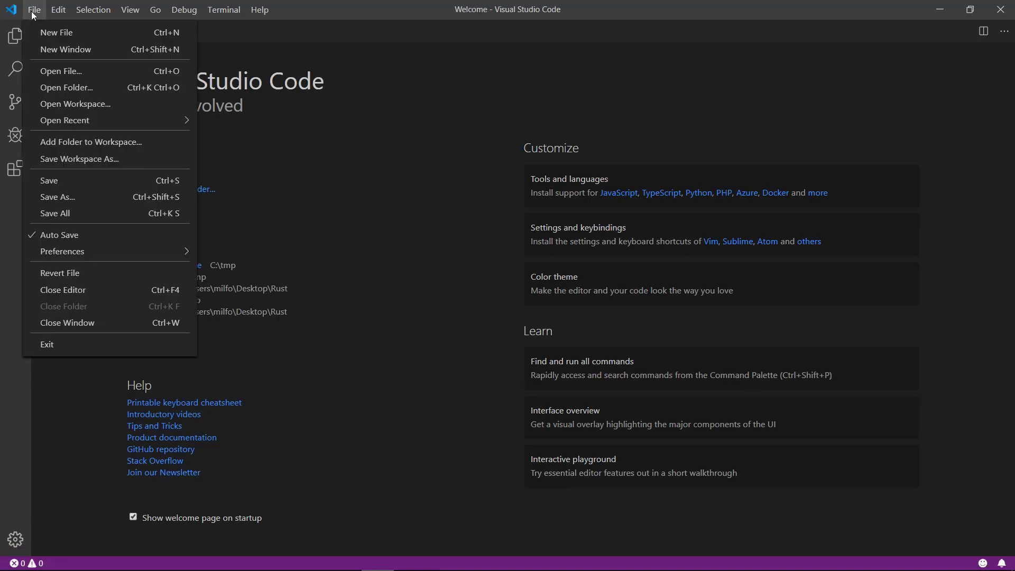
left_click(66, 88)
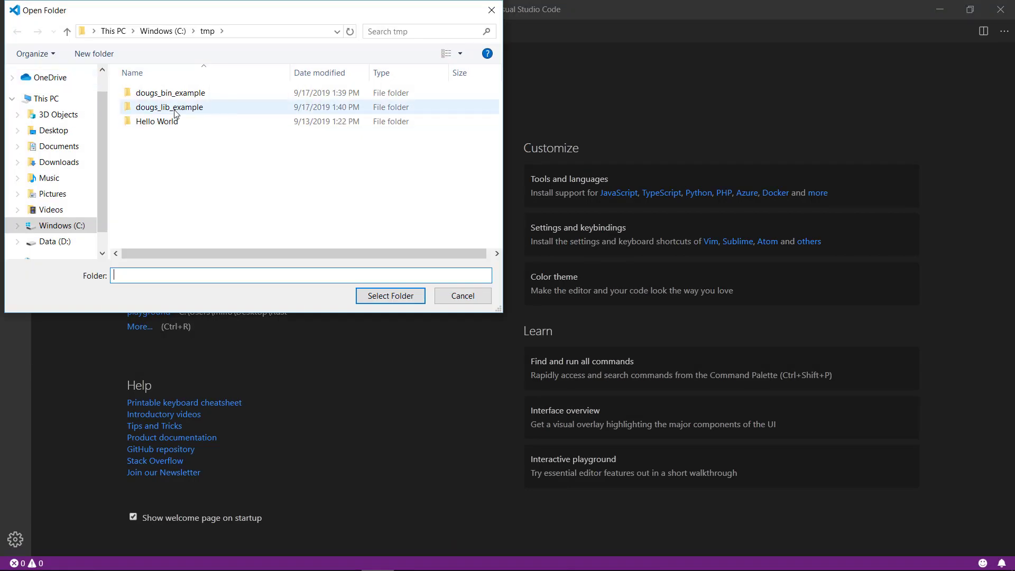
left_click(389, 296)
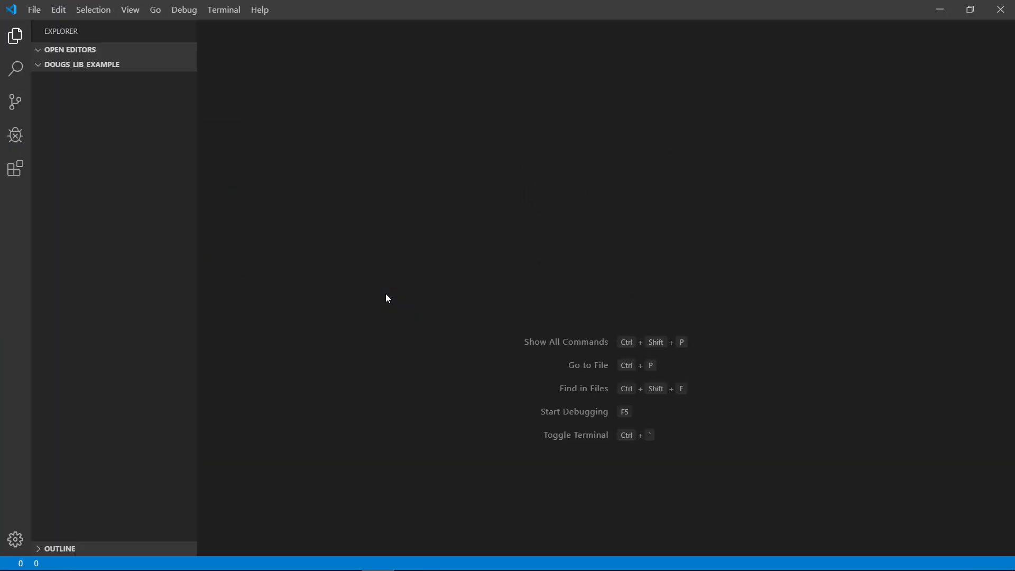
left_click(82, 65)
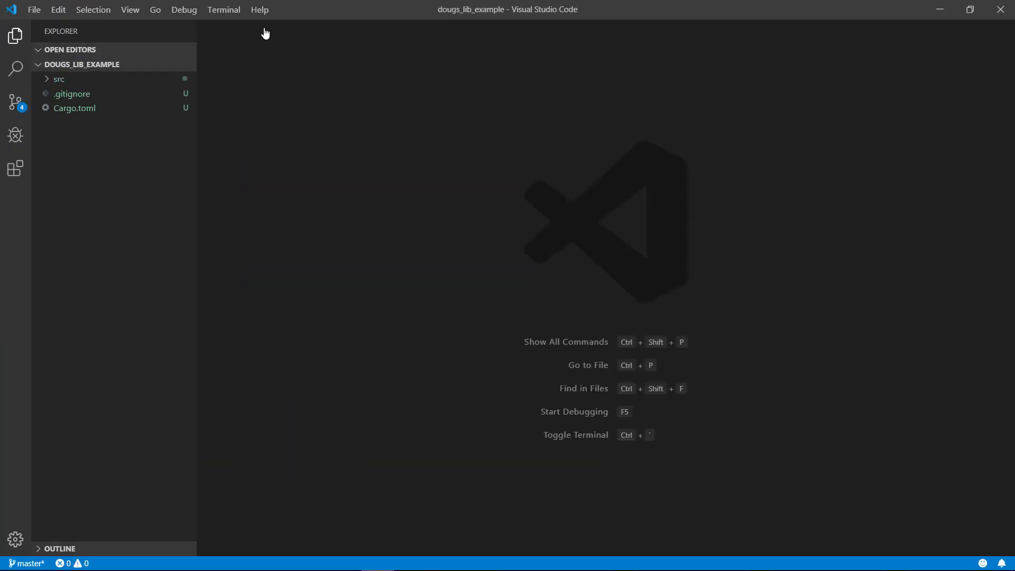
left_click(59, 79)
type("carg")
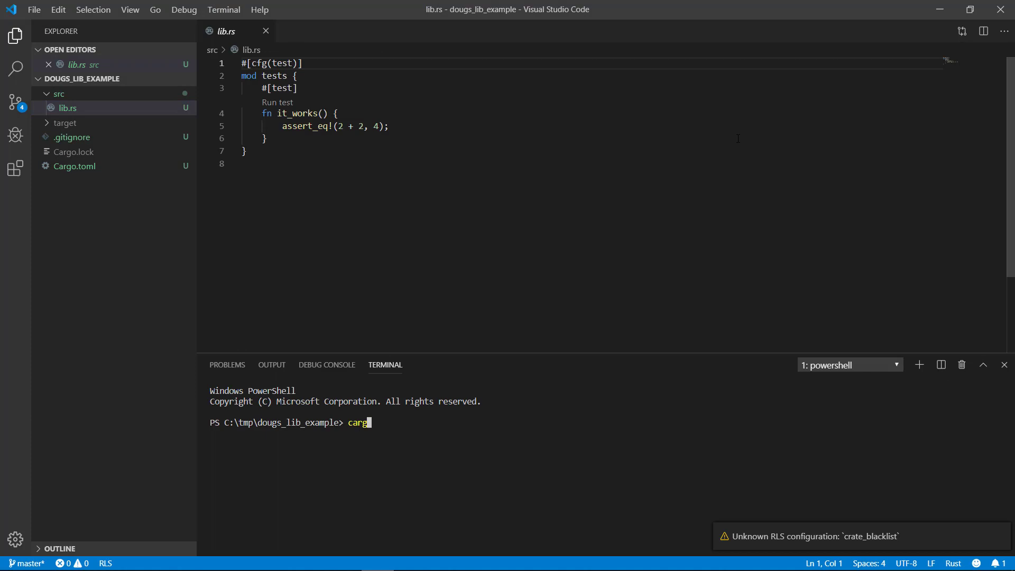
- Run cargo build successfully, then cargo run, which fails for lack of a bin target
key("Return")
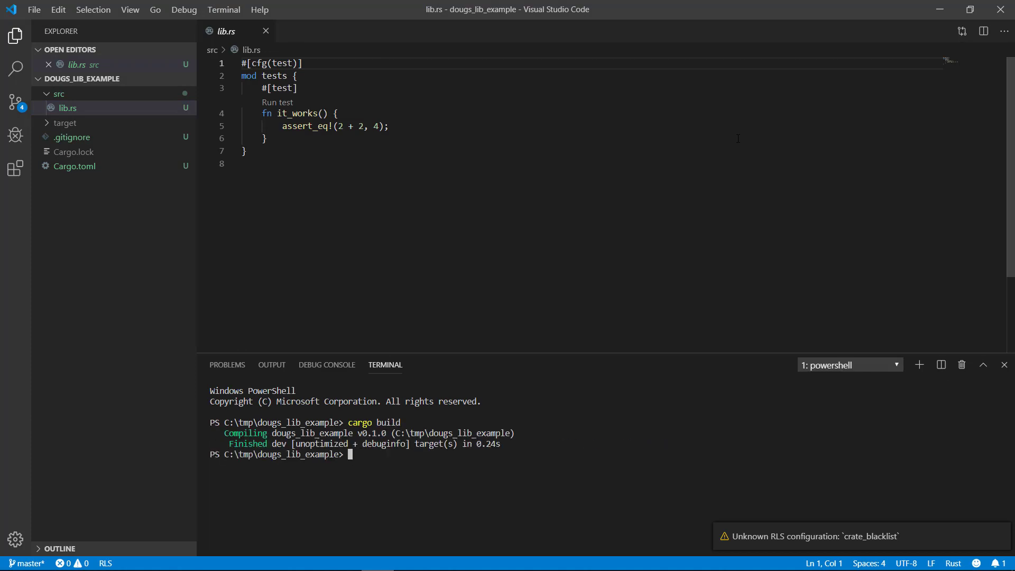
type("cargo run")
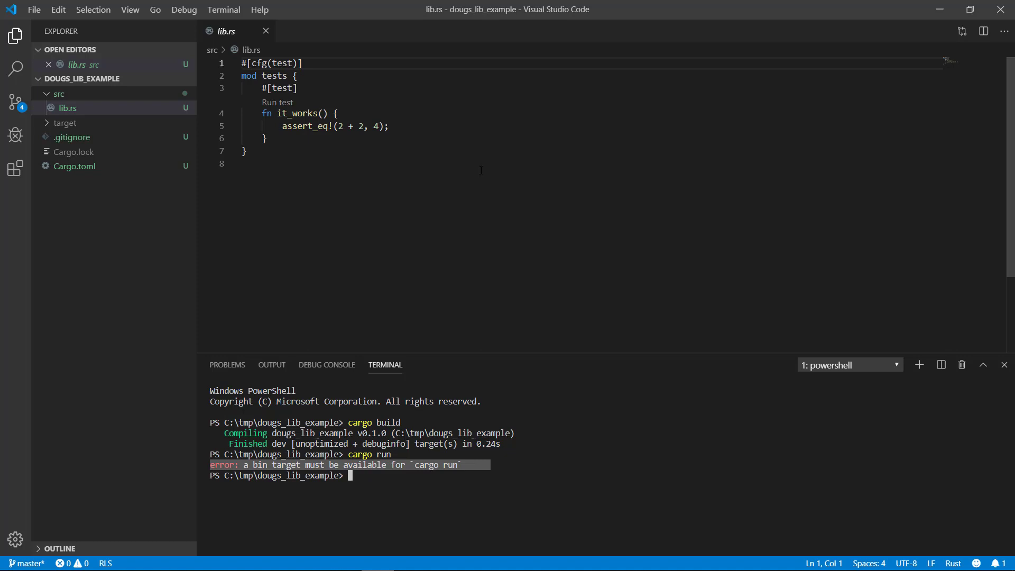
left_click(33, 10)
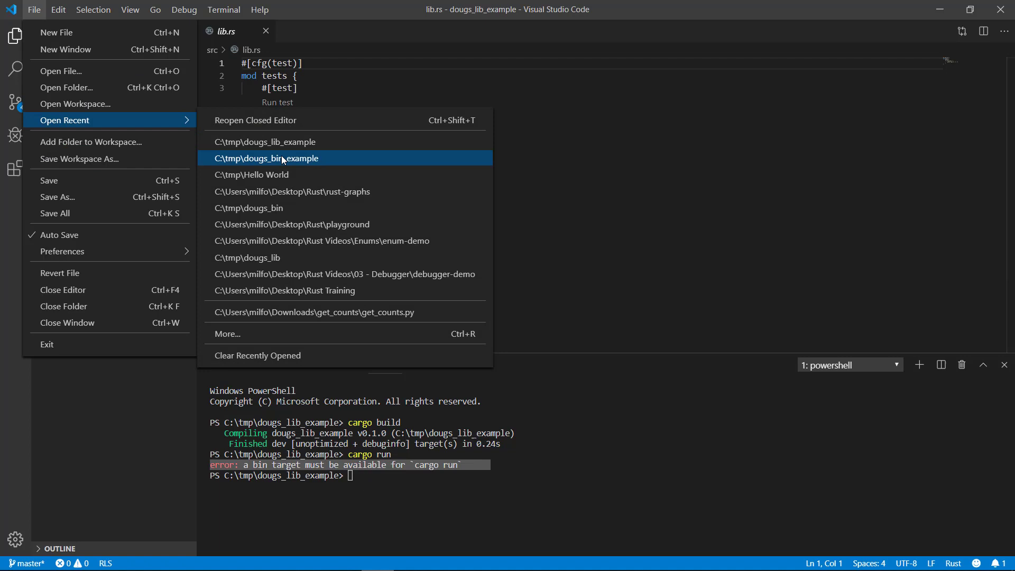
- Reopen dougs_bin_example from Open Recent and inspect target/debug holding the built executable
left_click(265, 157)
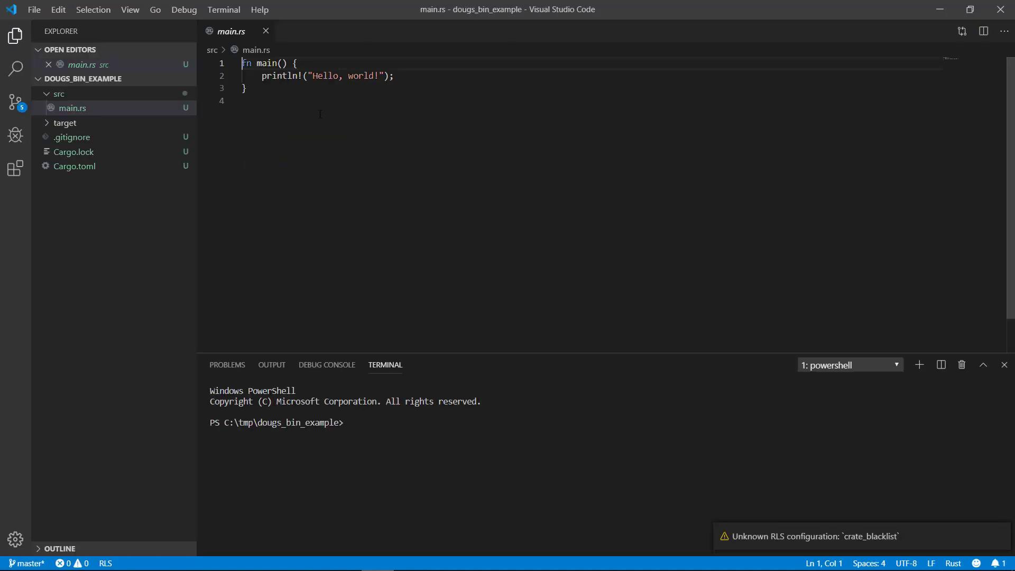
left_click(65, 122)
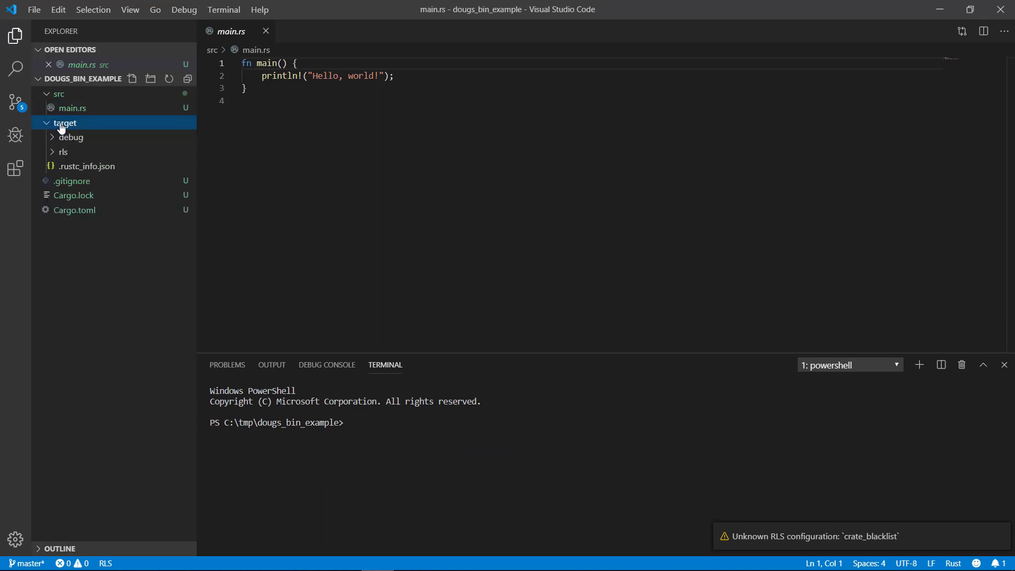
mouse_move(69, 138)
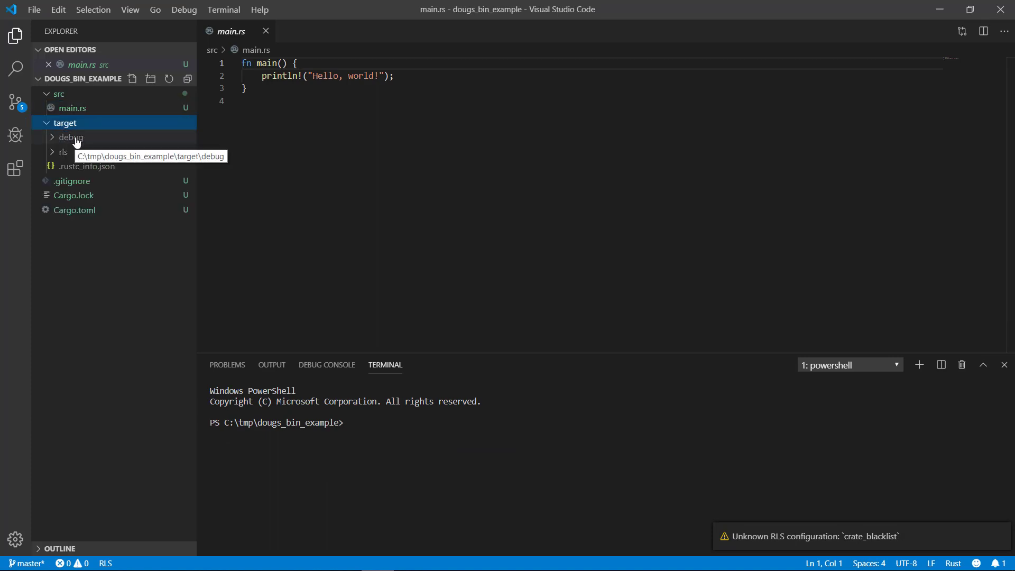
left_click(70, 136)
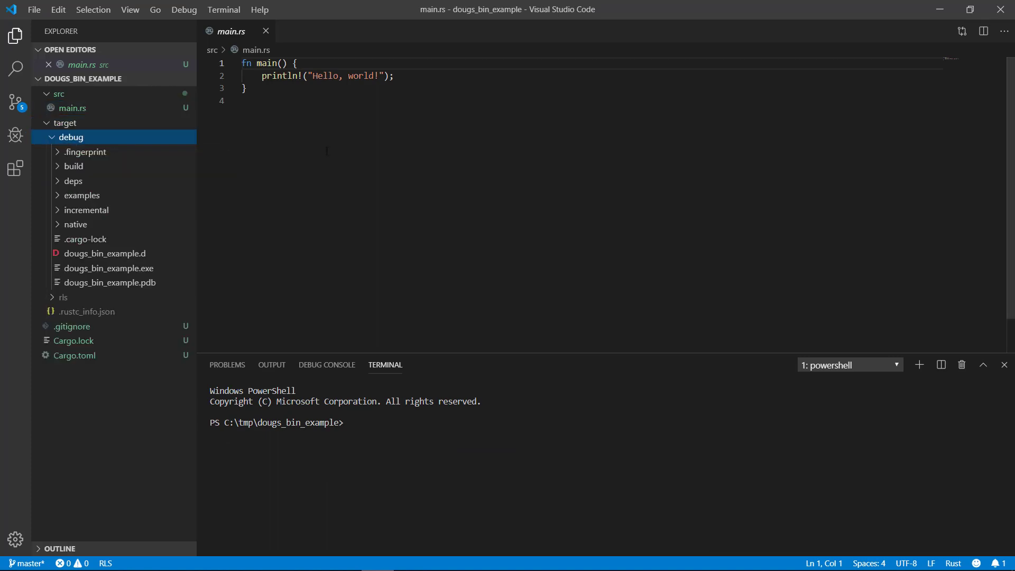
mouse_move(71, 137)
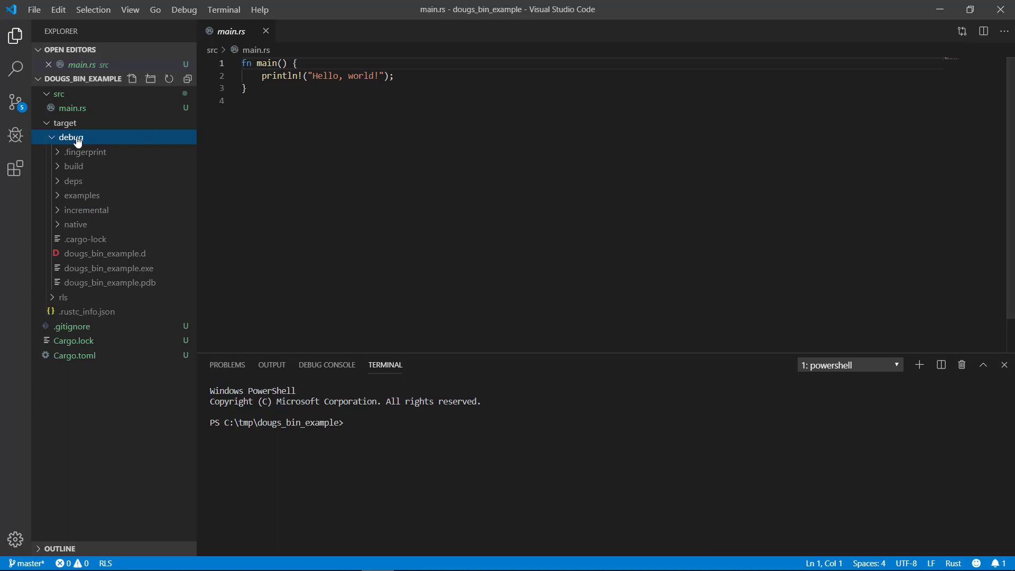
left_click(70, 137)
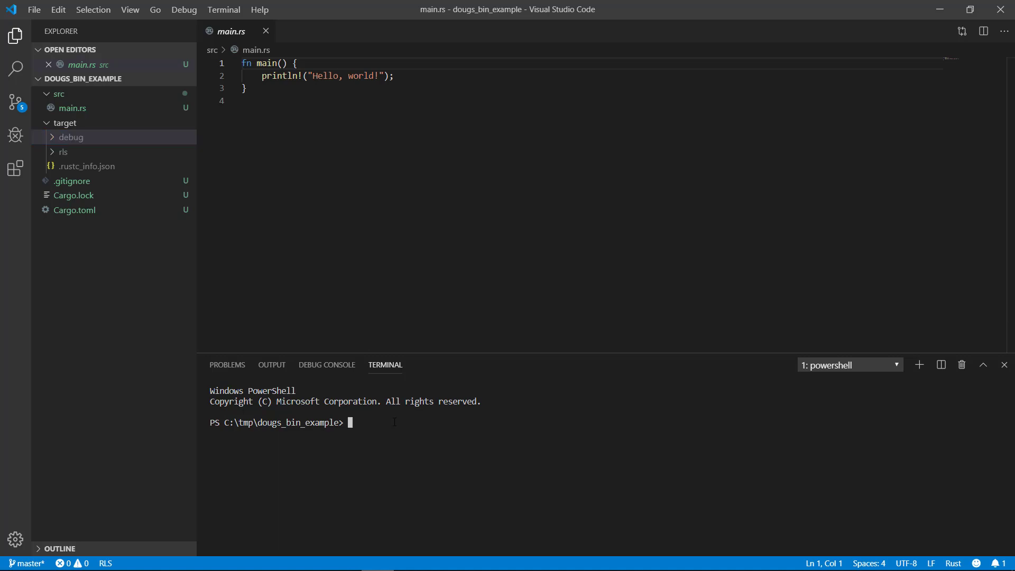
- Run cargo build --release, creating target/release with an optimized dougs_bin_example.exe
type("cargo build")
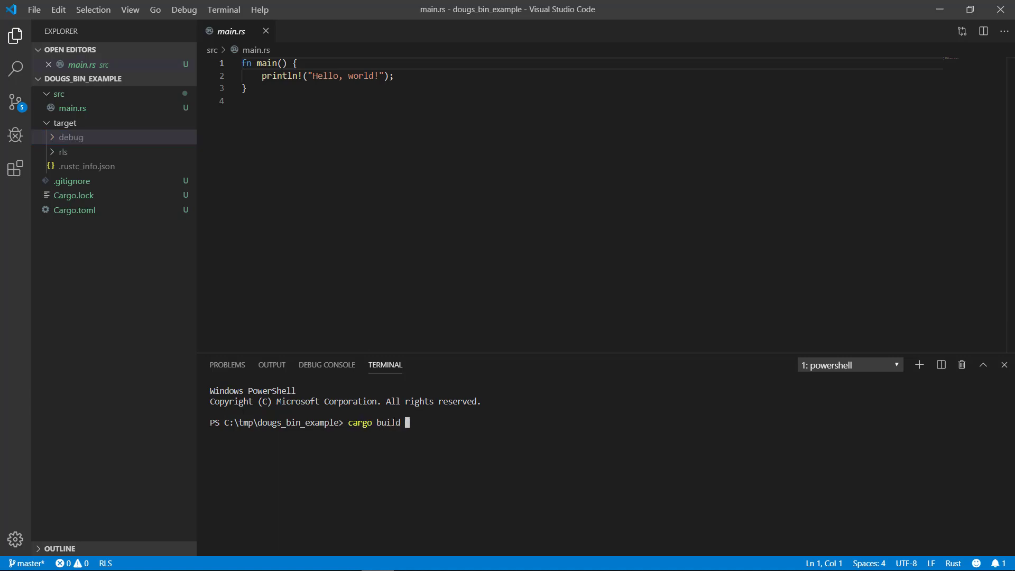
key("Return")
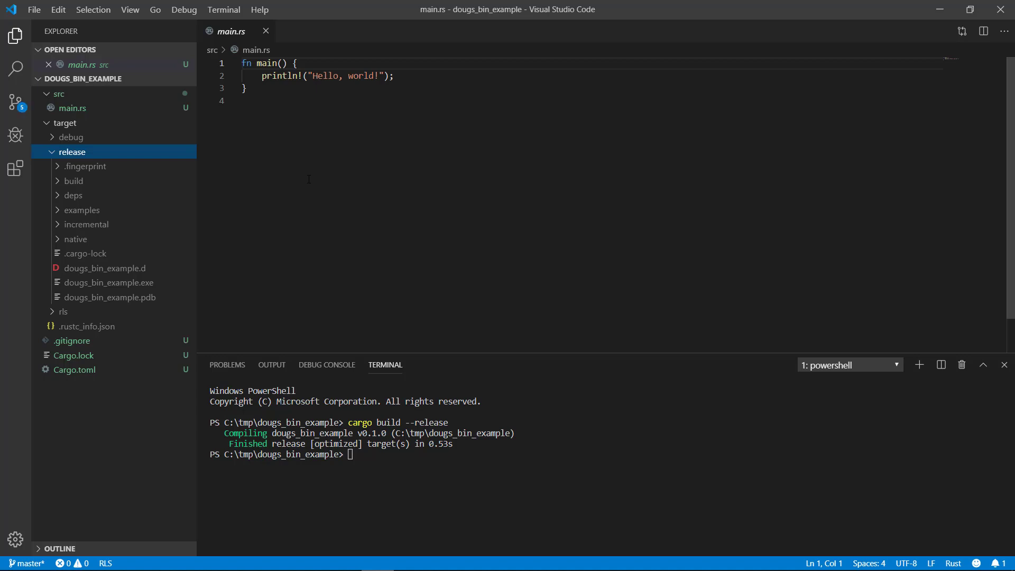
left_click(72, 151)
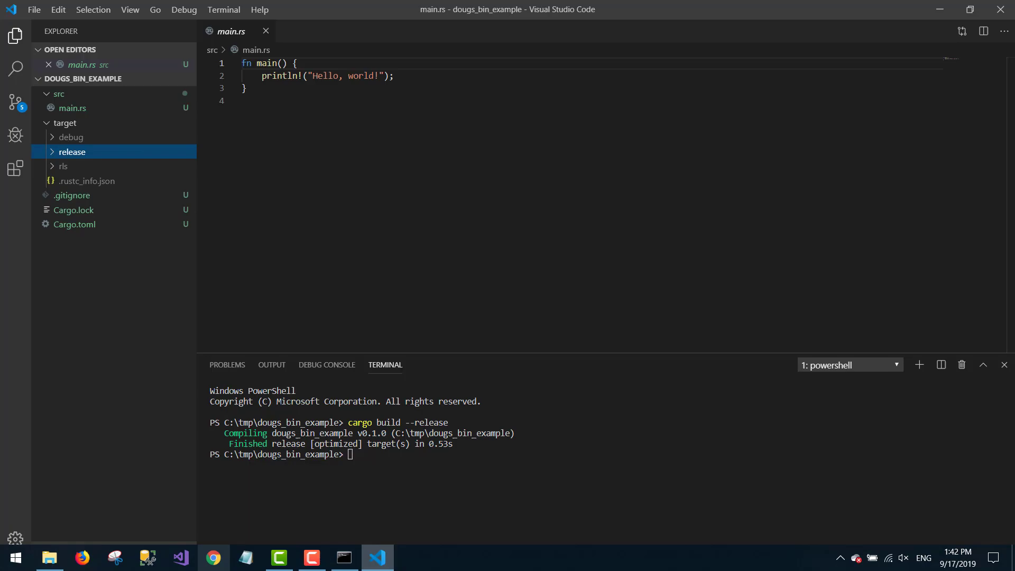
- Browse File Explorer to dougs_bin_example\target\release and select the built dougs_bin_example.exe
left_click(50, 557)
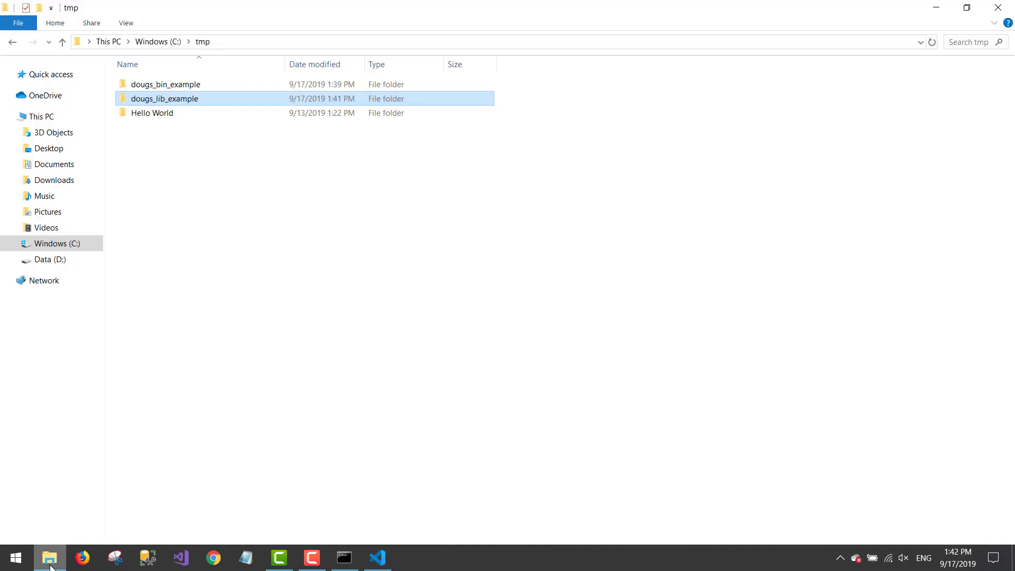
double_click(165, 84)
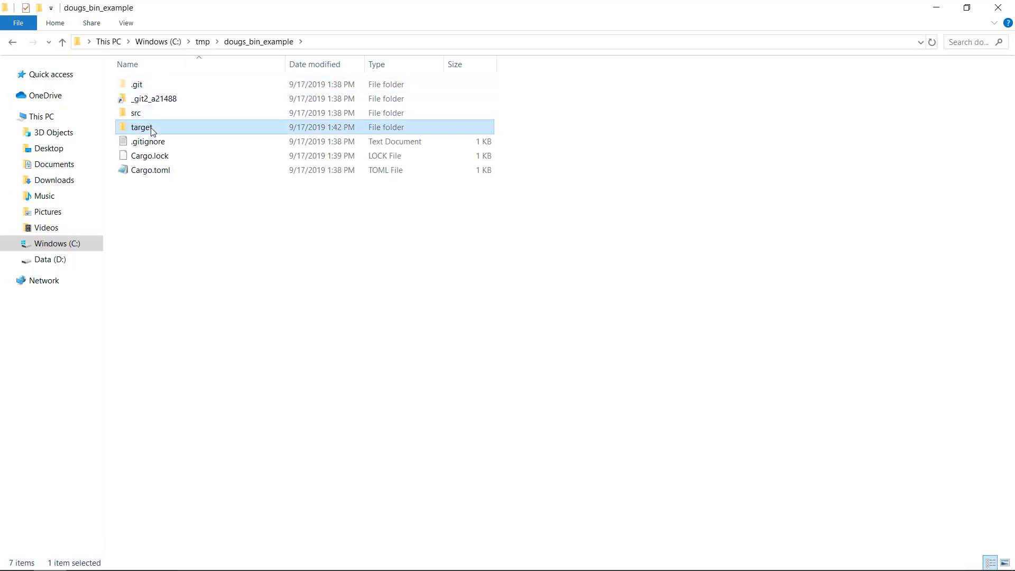
double_click(142, 127)
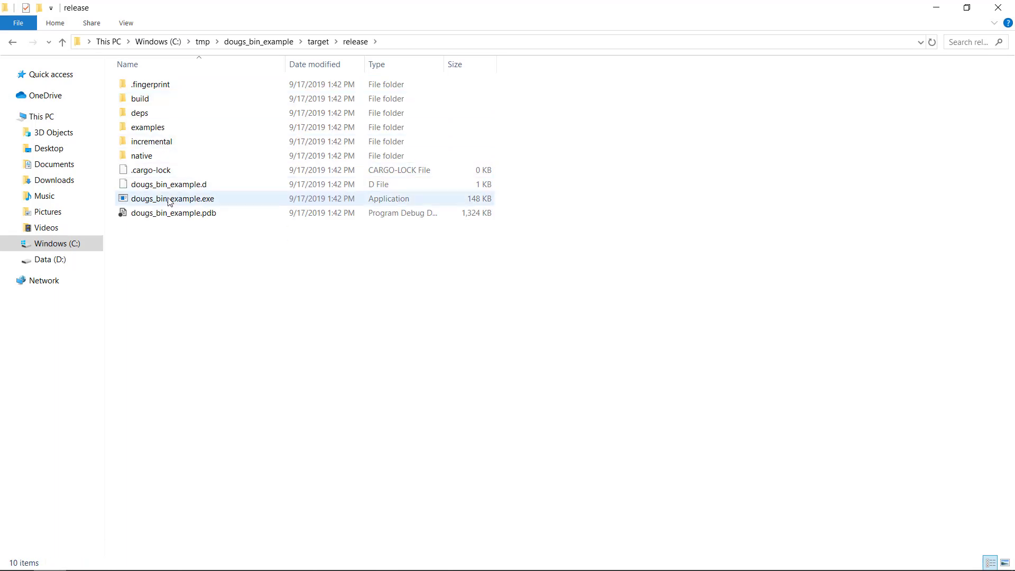
mouse_move(173, 197)
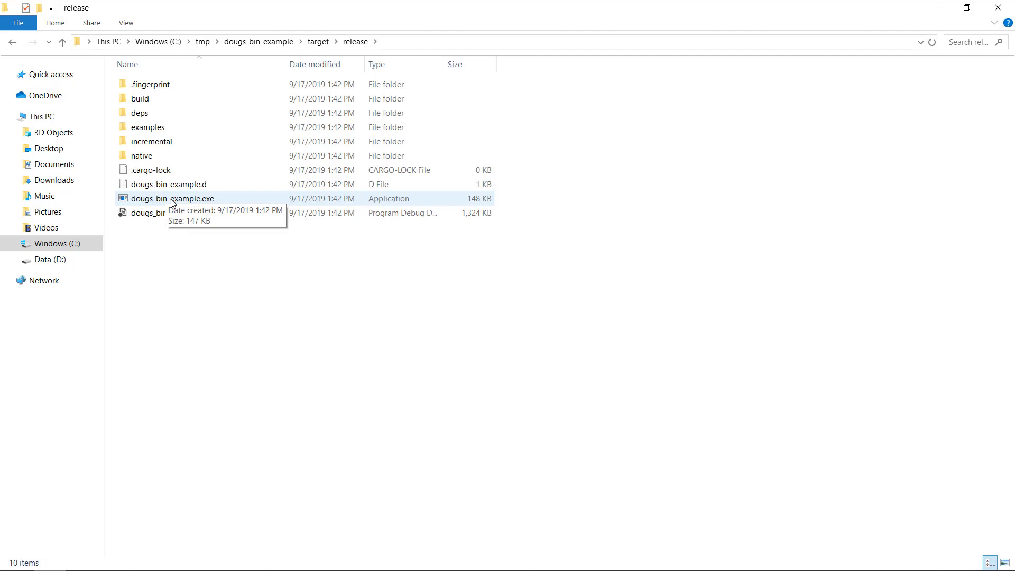
left_click(172, 198)
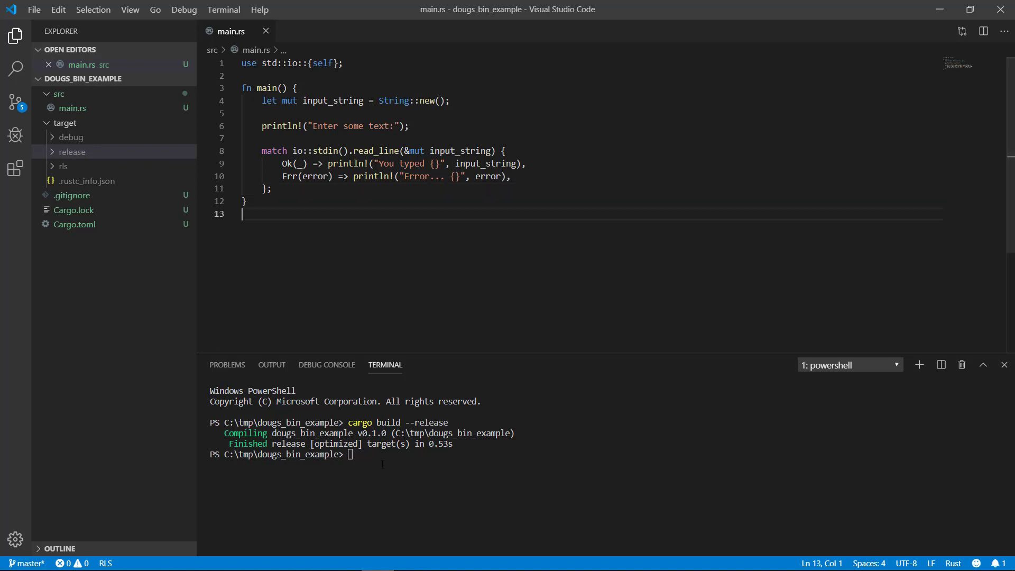
- Rebuild the stdin read_line version of main.rs with cargo build --release
type("cargo build --release")
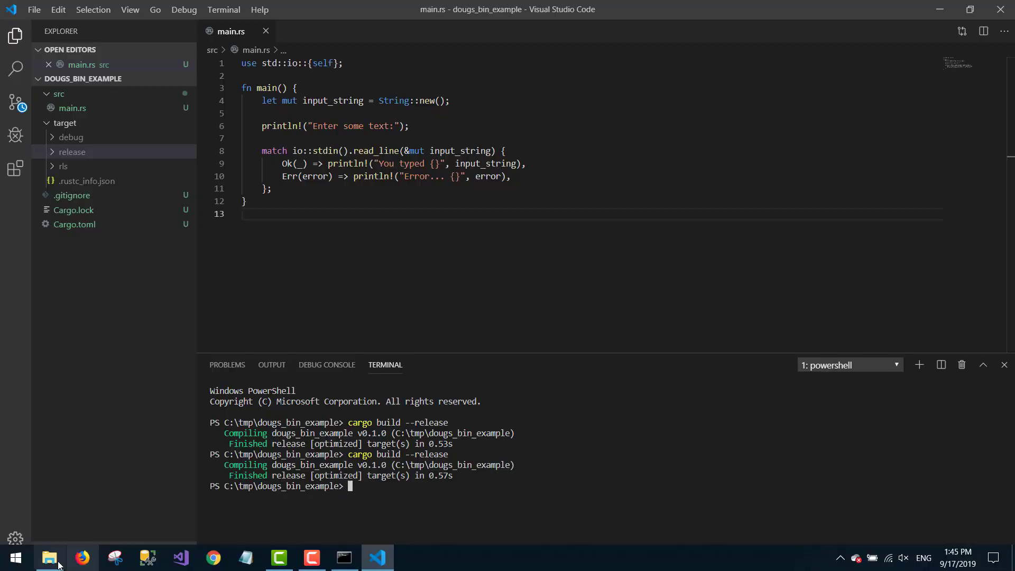
- Run the rebuilt dougs_bin_example.exe from the release folder, enter some text, and return to VS Code
left_click(49, 557)
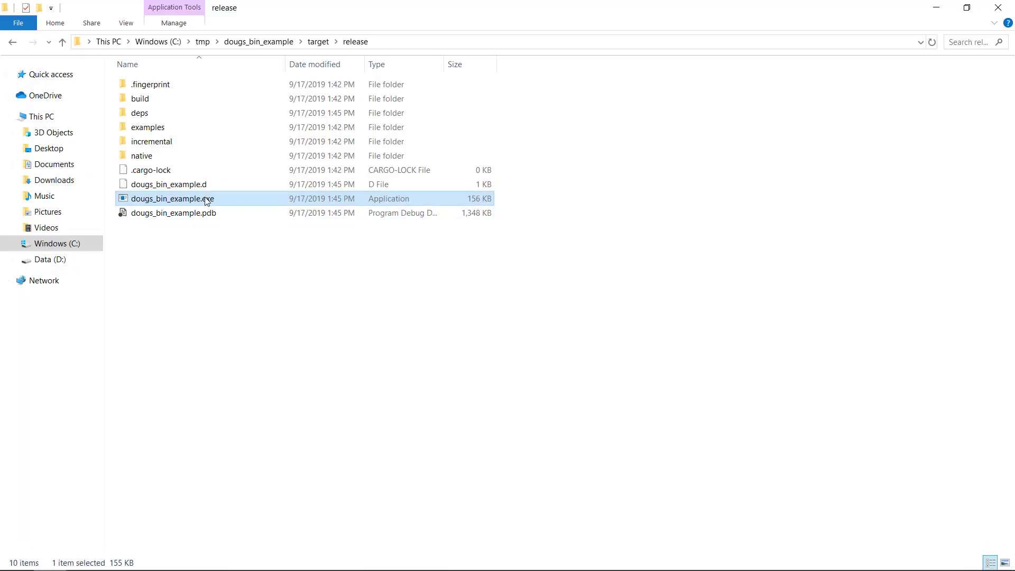
double_click(171, 197)
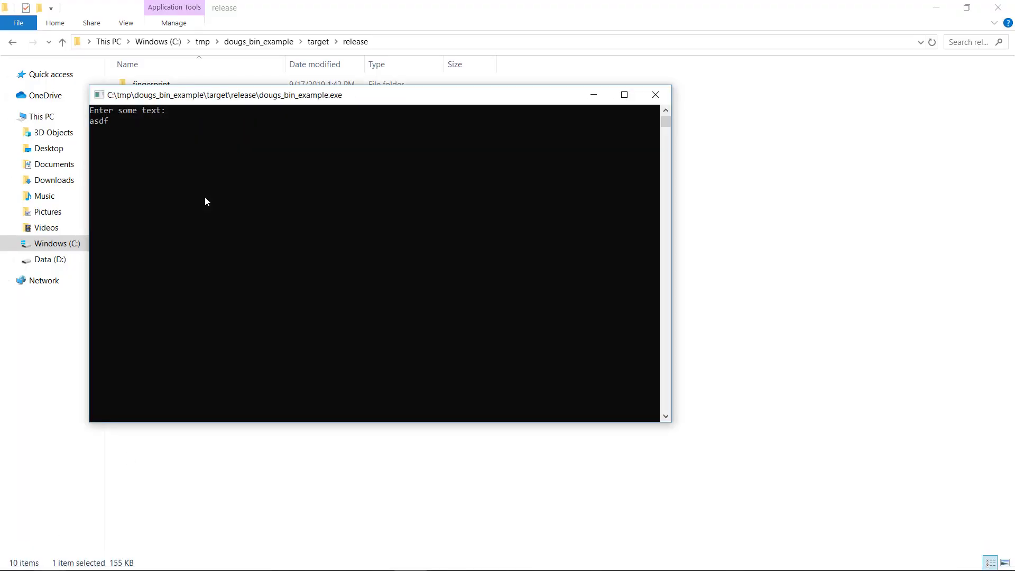
left_click(655, 94)
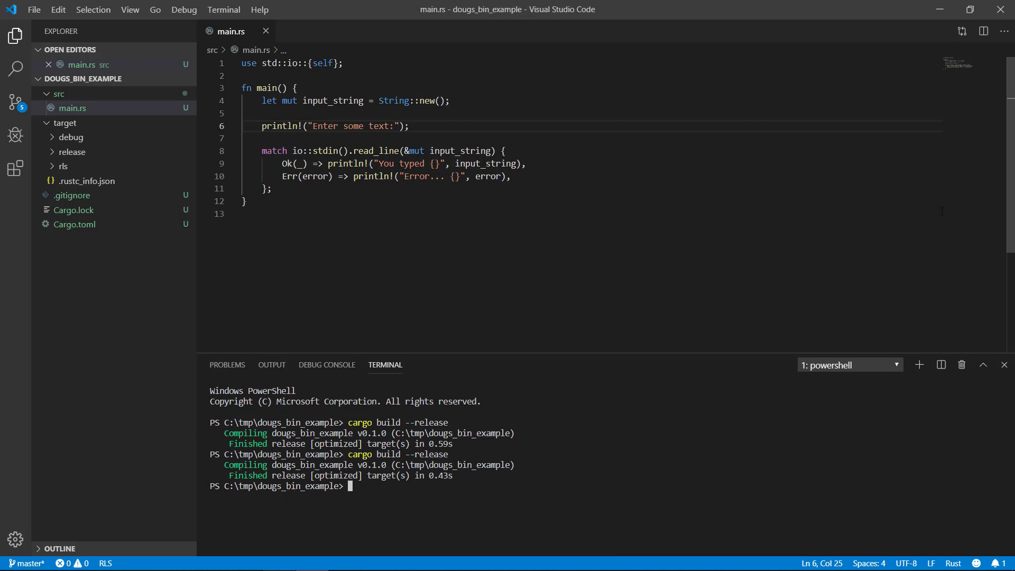
- Run cargo check on dougs_bin_example and see it finish without errors
type("cargo check")
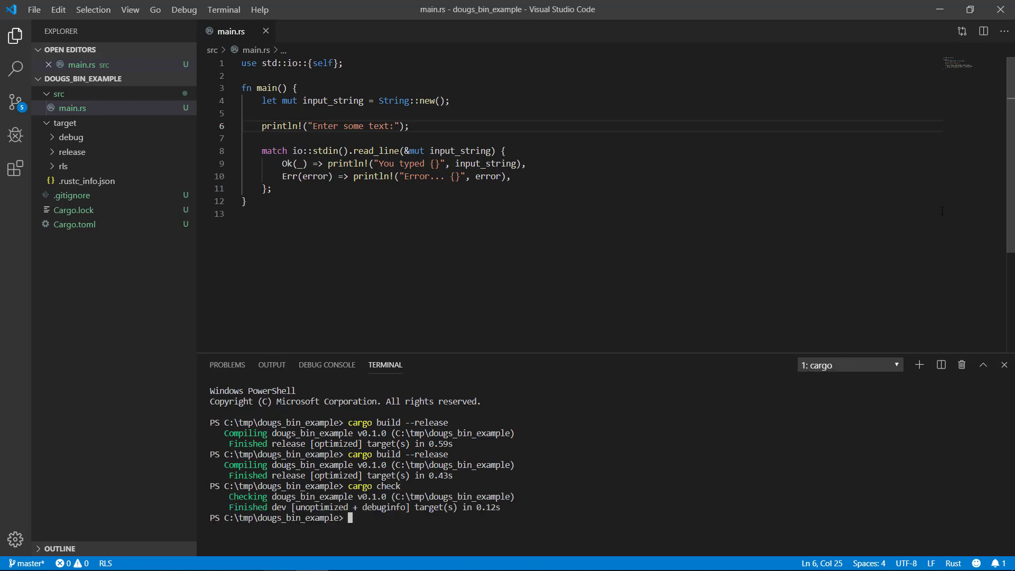
left_click(849, 365)
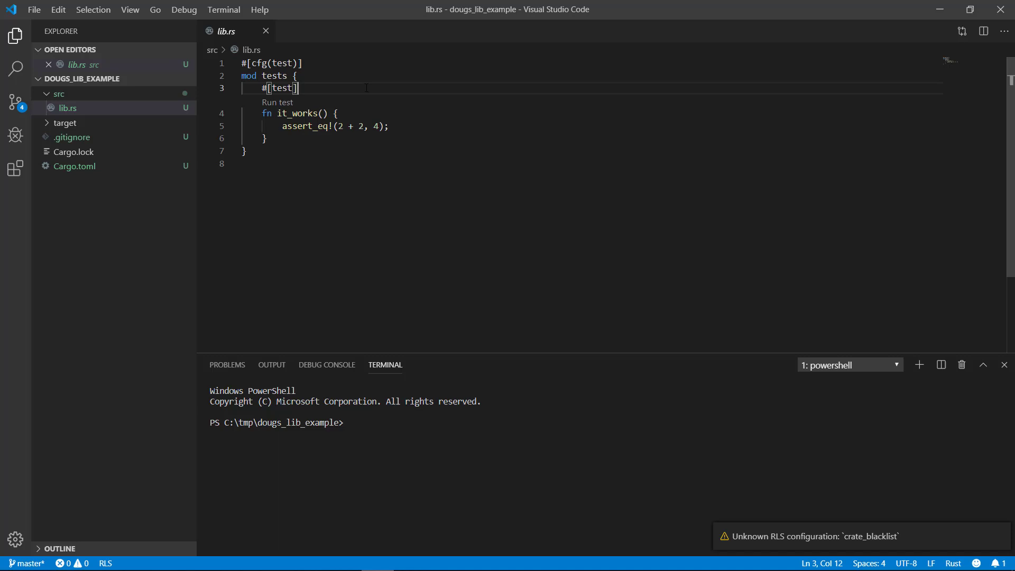
mouse_move(343, 239)
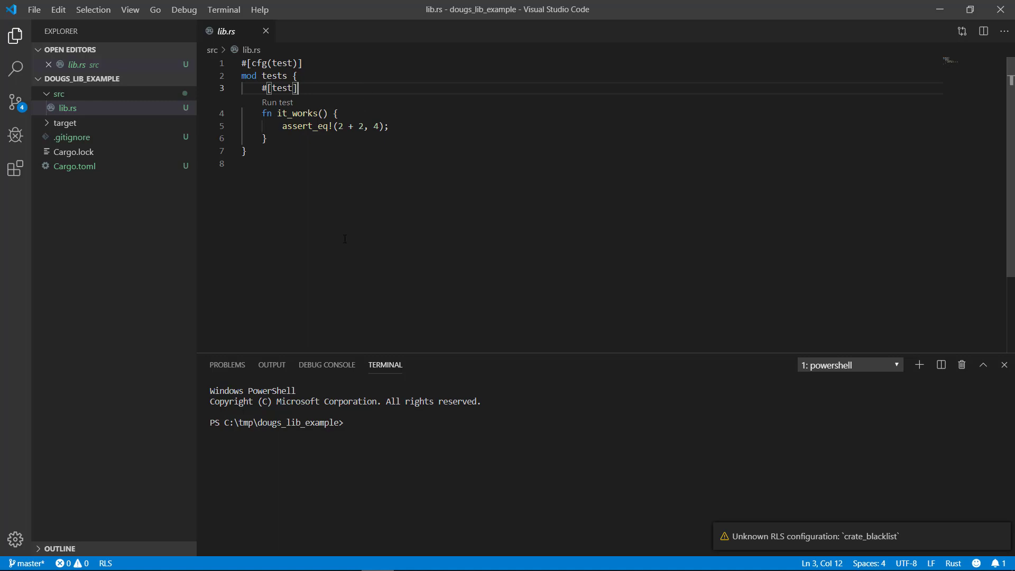
mouse_move(377, 446)
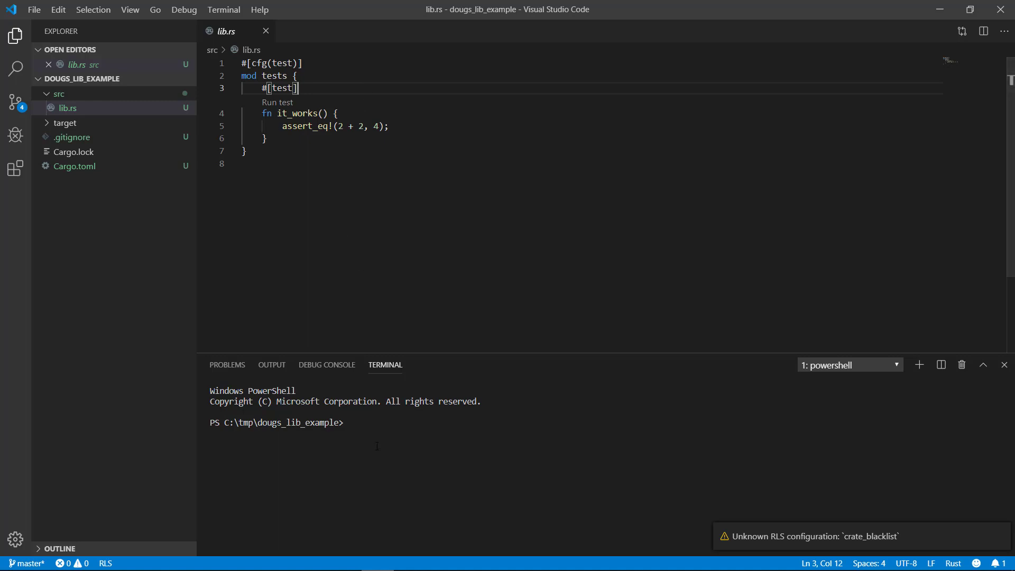
- Run cargo test on dougs_lib_example, see 2 + 3 ≠ 4 fail, then expect 5 so the test passes
left_click(377, 421)
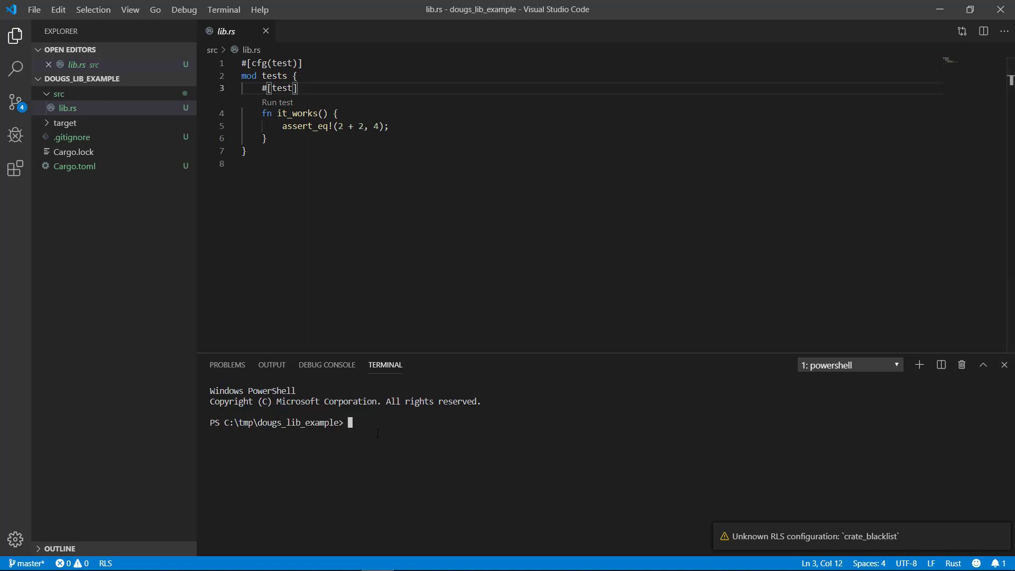
type("cargo te")
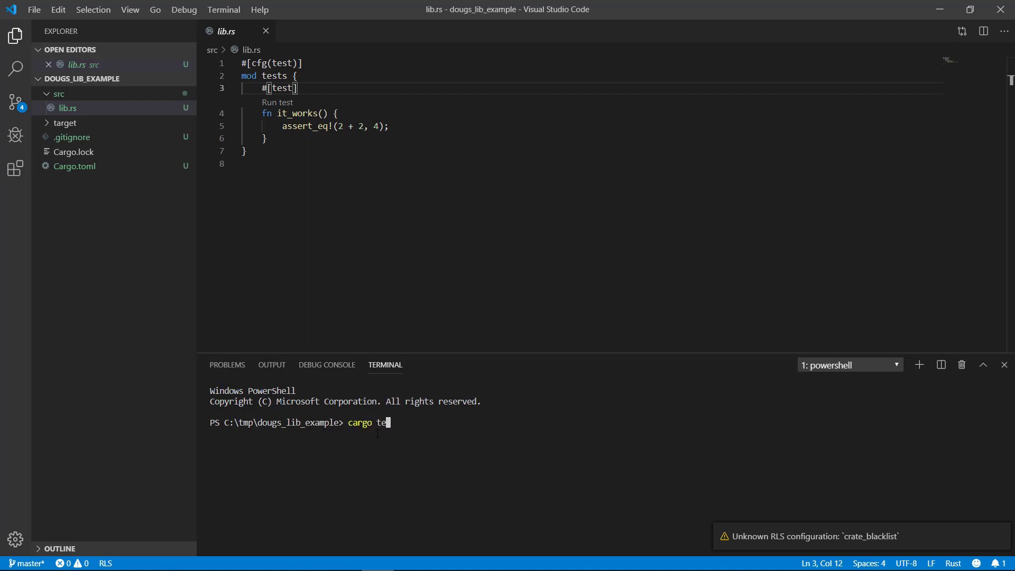
key("Return")
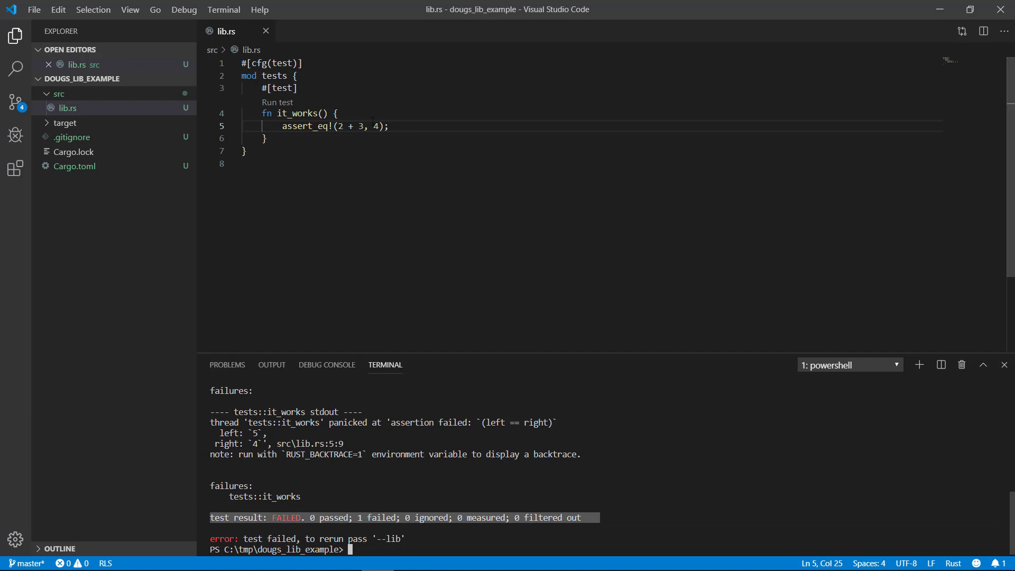
type("5")
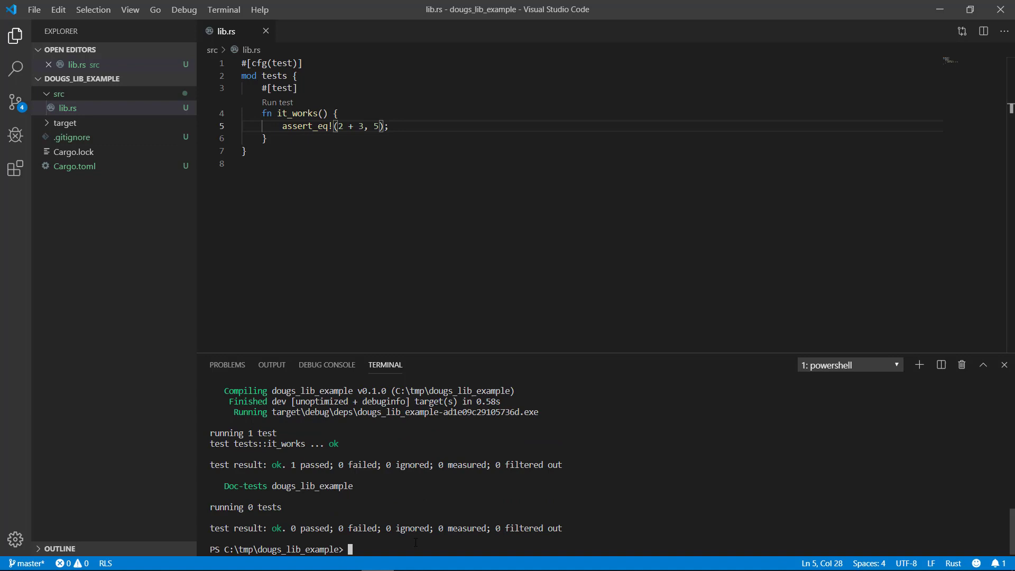
type("cargo doc")
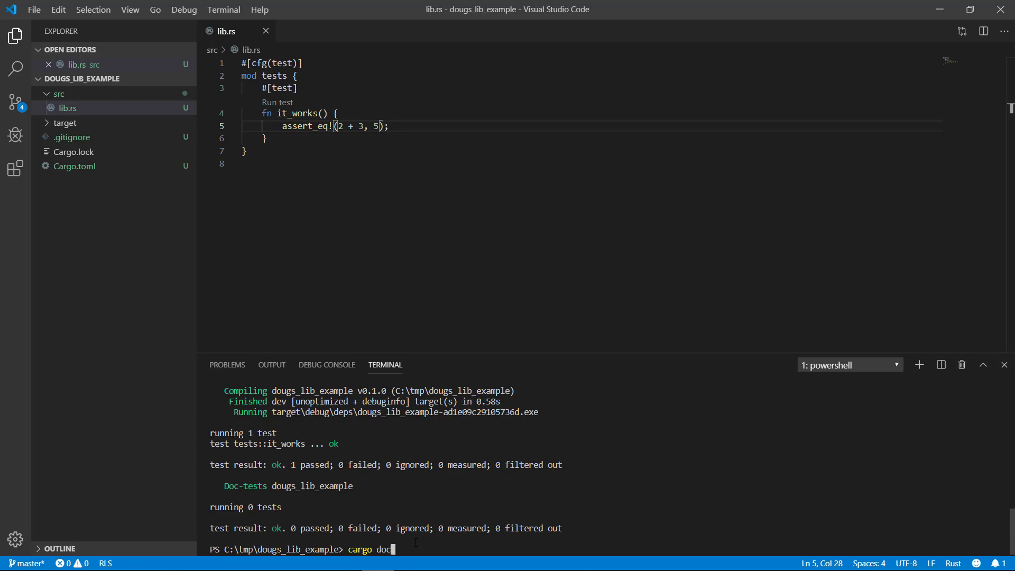
- Generate the library docs with cargo doc and inspect the new target/doc folder in the Explorer
key("Return")
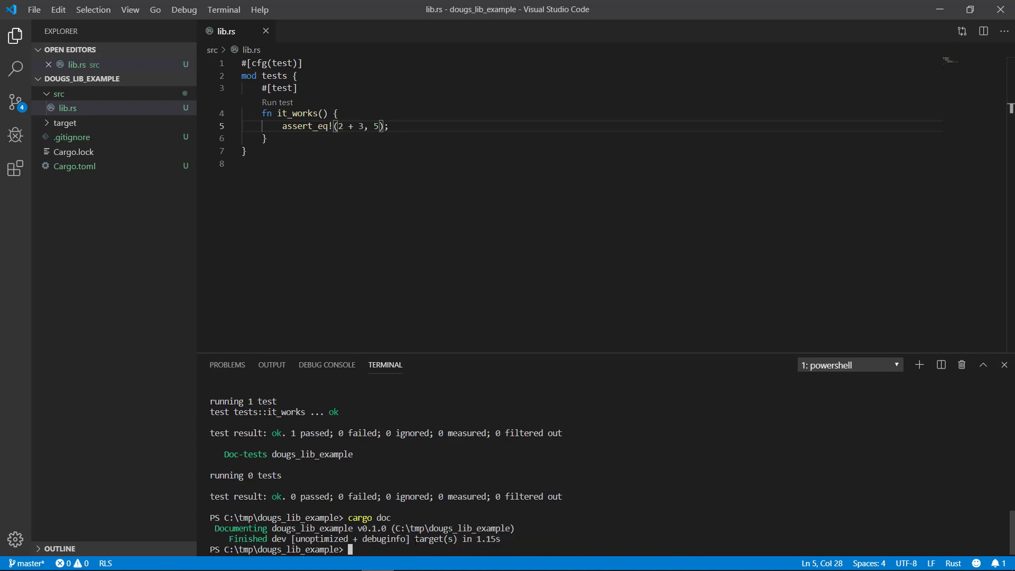
mouse_move(184, 265)
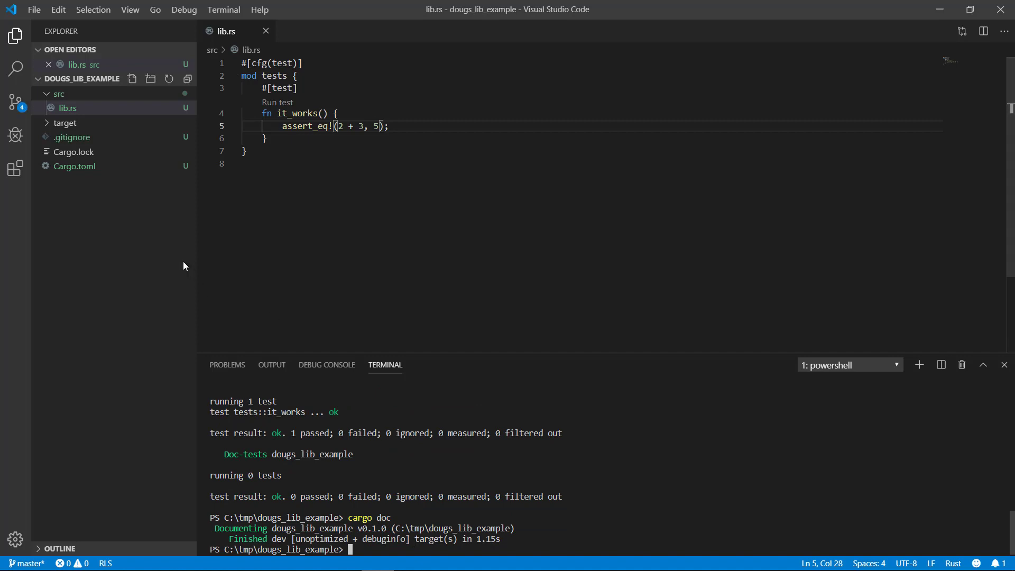
left_click(64, 123)
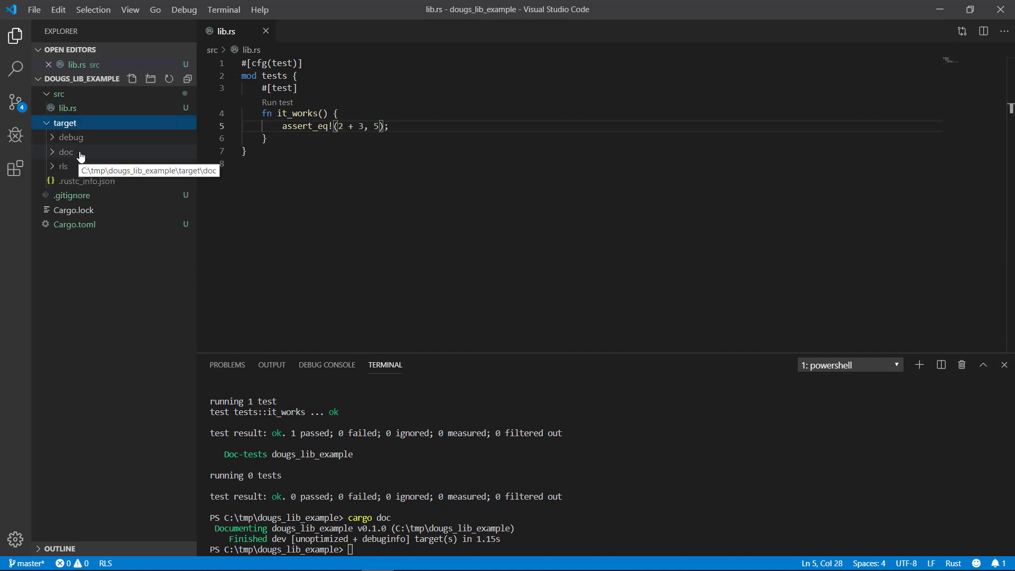
left_click(66, 151)
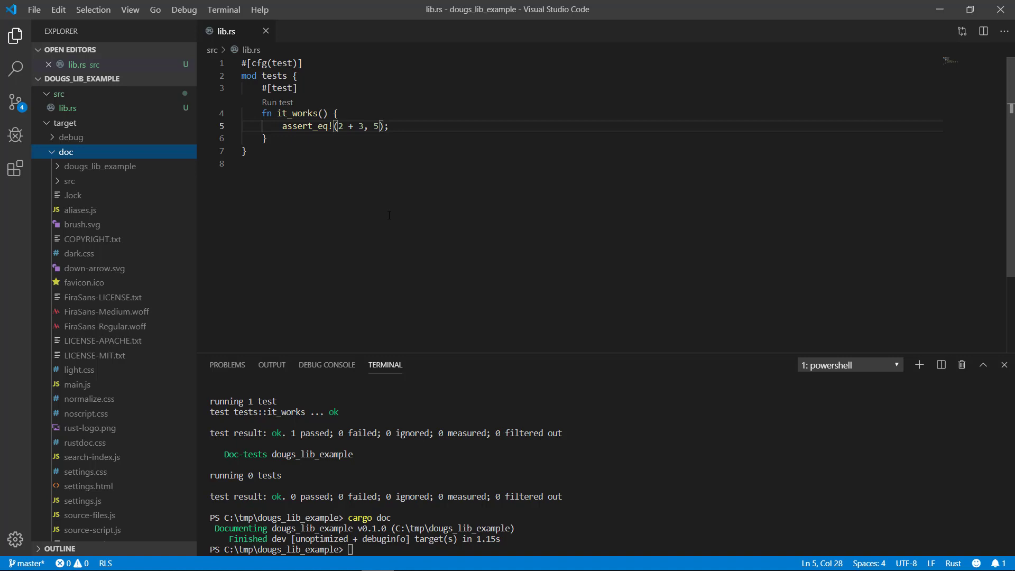
left_click(65, 151)
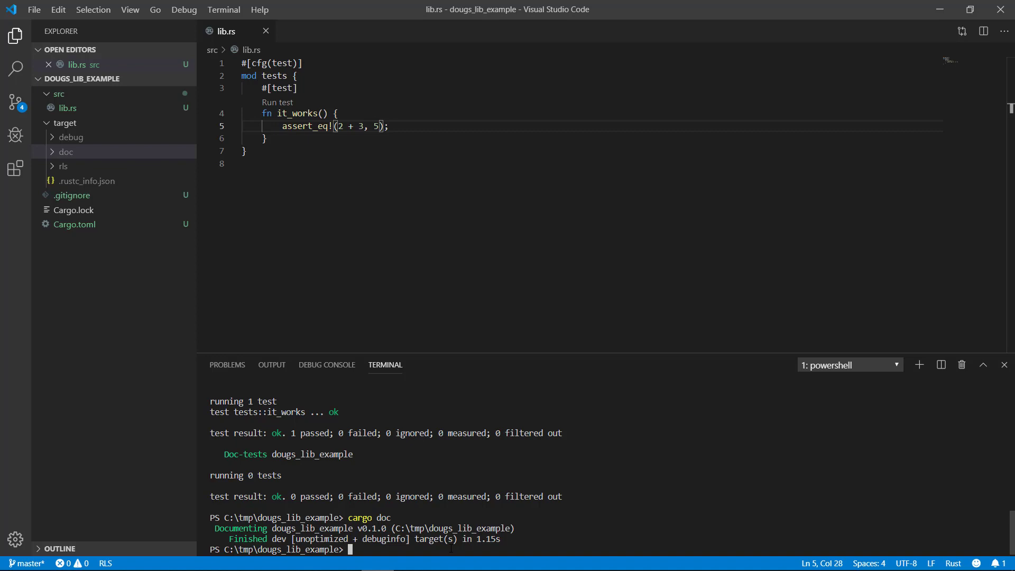
- Run cargo publish for dougs_lib_example in the terminal
type("cargo publis")
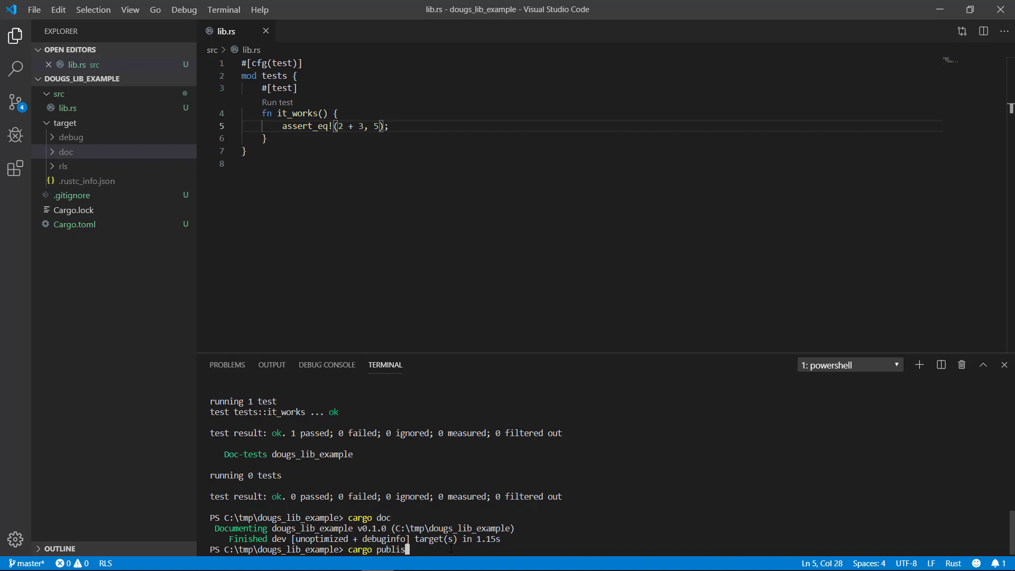
key("Return")
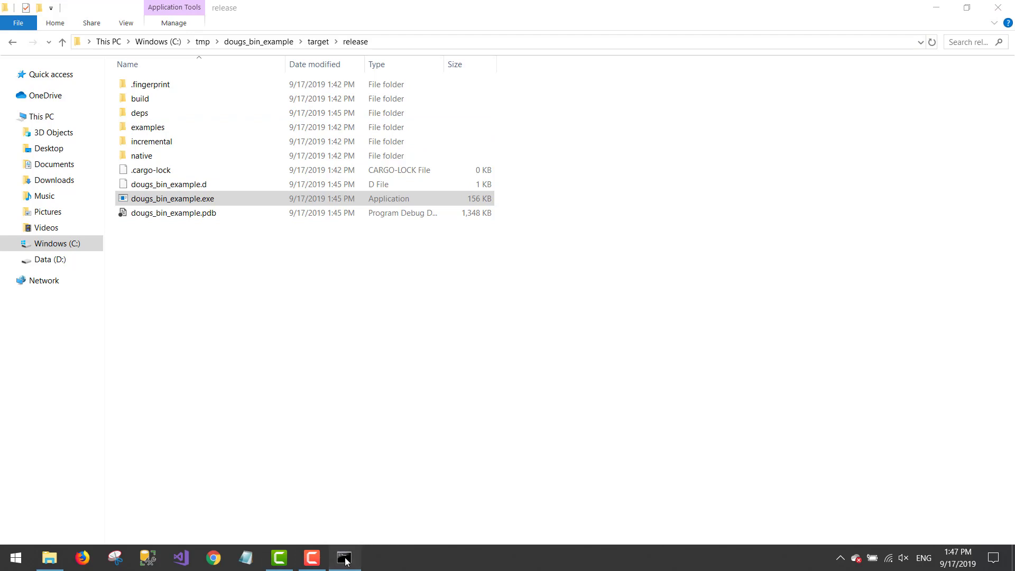
- Install Rust toolchain 1.30.0 with rustup install, then begin the beta install command
left_click(344, 557)
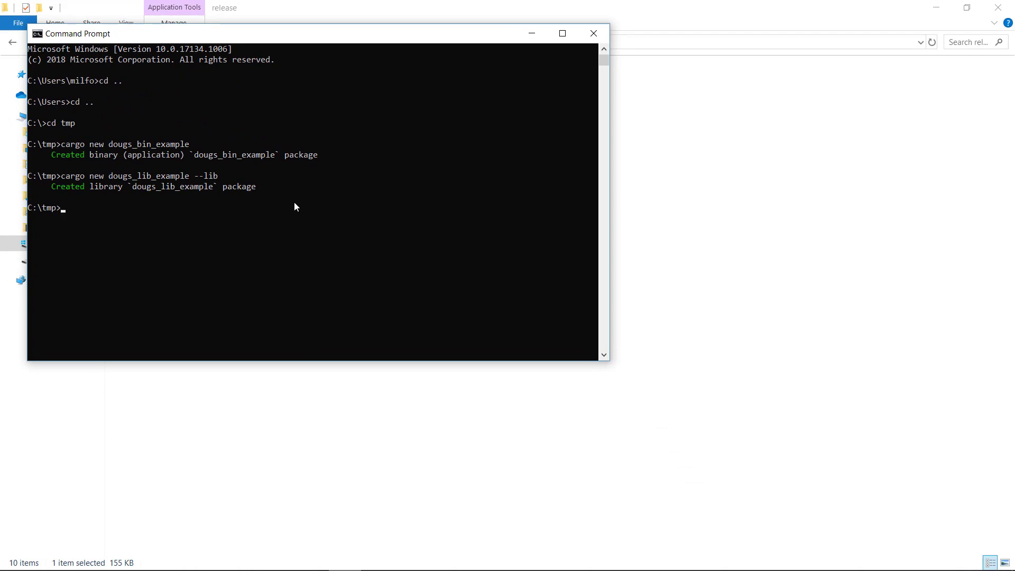
type("rustup instal")
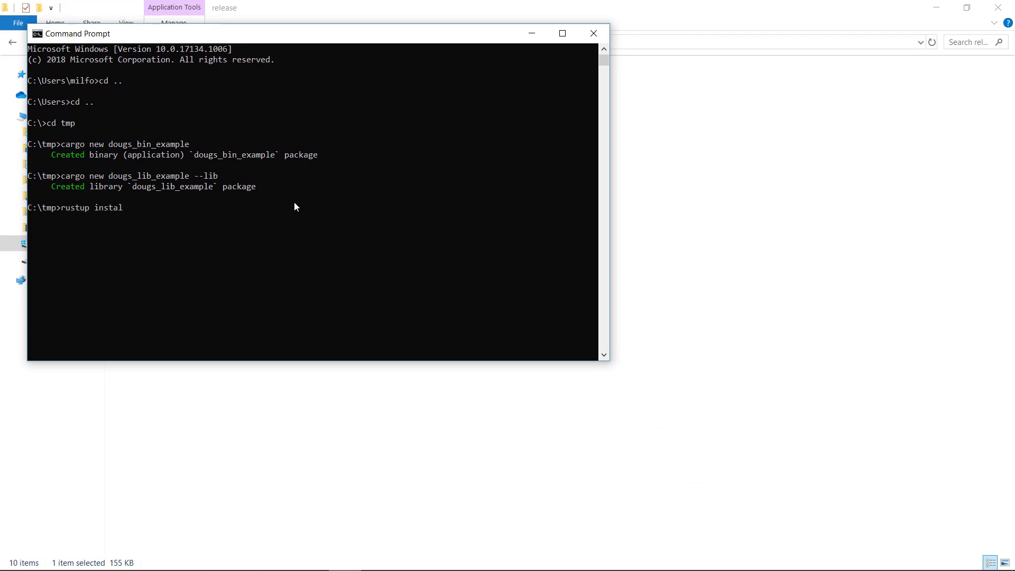
type("l 1")
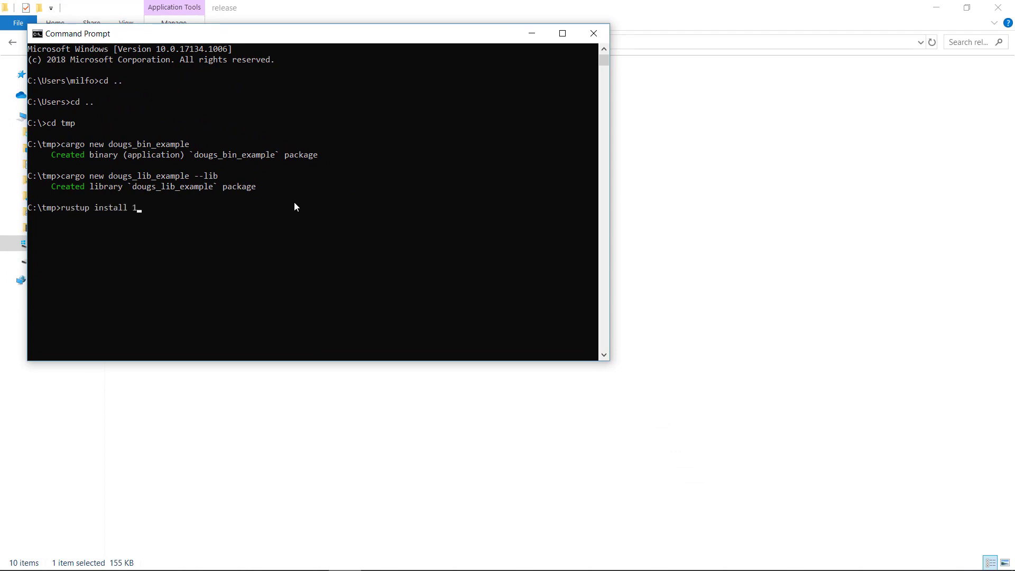
type(".30.0")
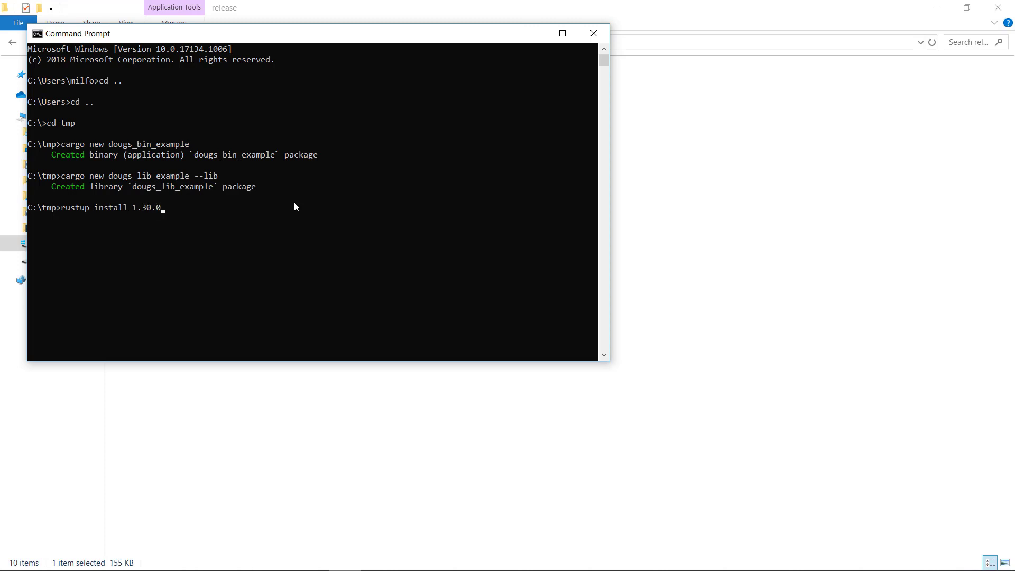
key("Return")
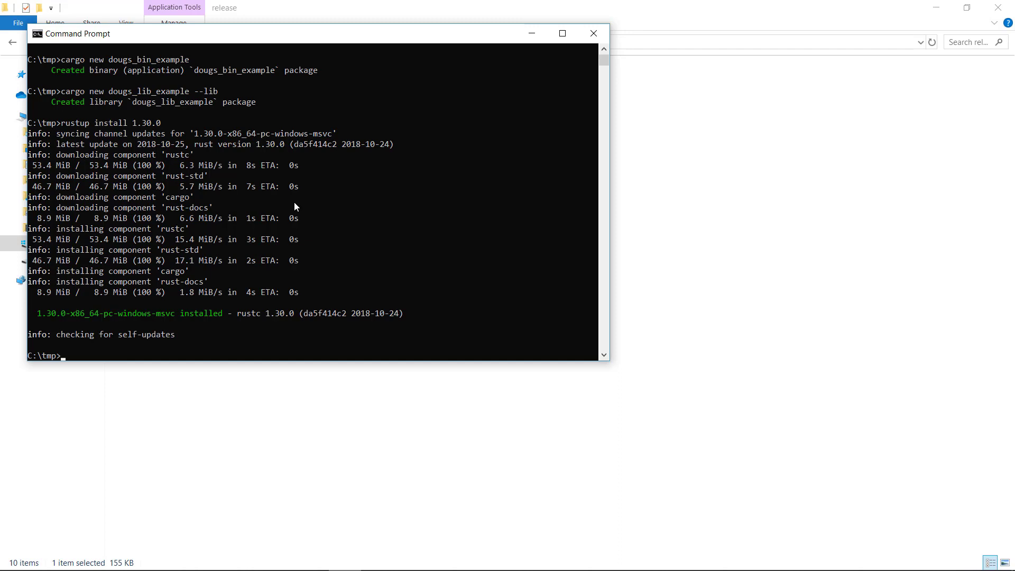
type("rustu")
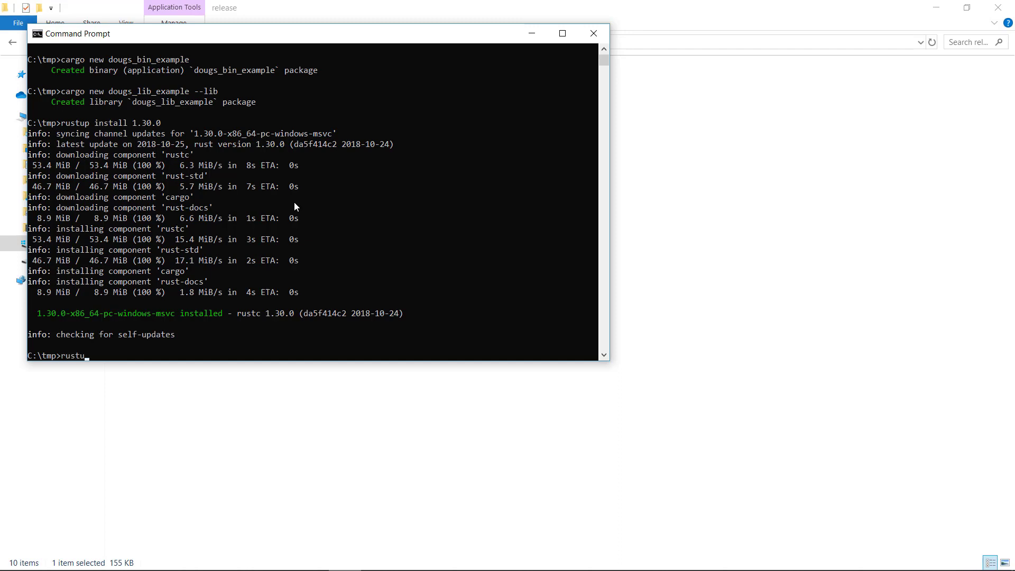
type("p install beta")
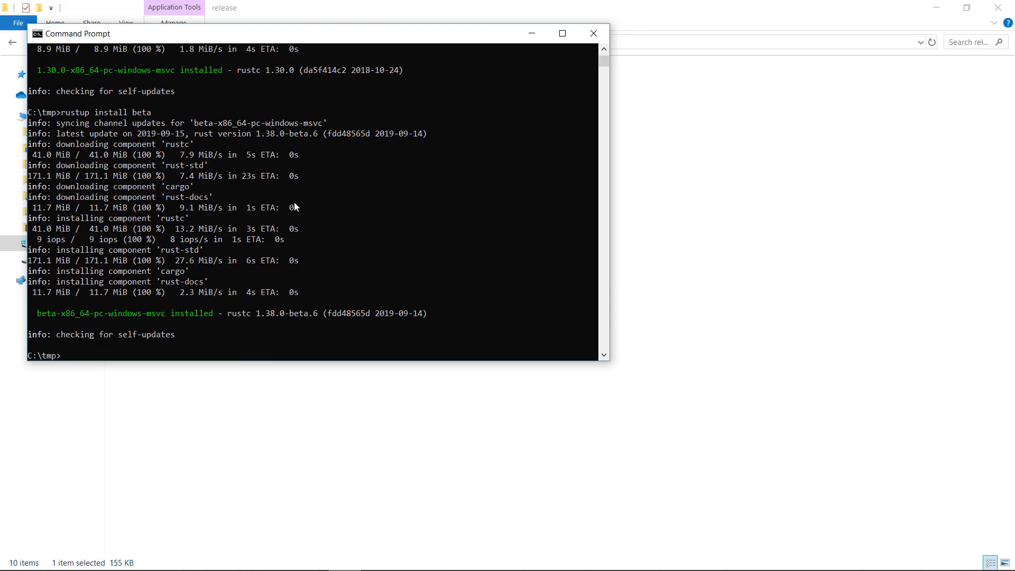
- Install the beta and nightly toolchains, with stable reported unchanged at rustc 1.37.0
type("rustup install nightly")
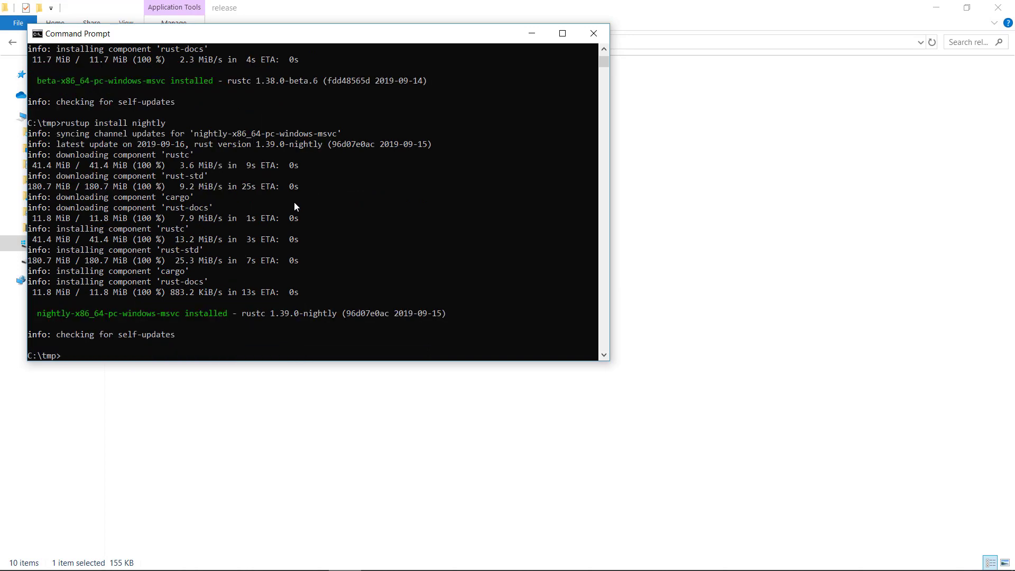
type("rustup install stable")
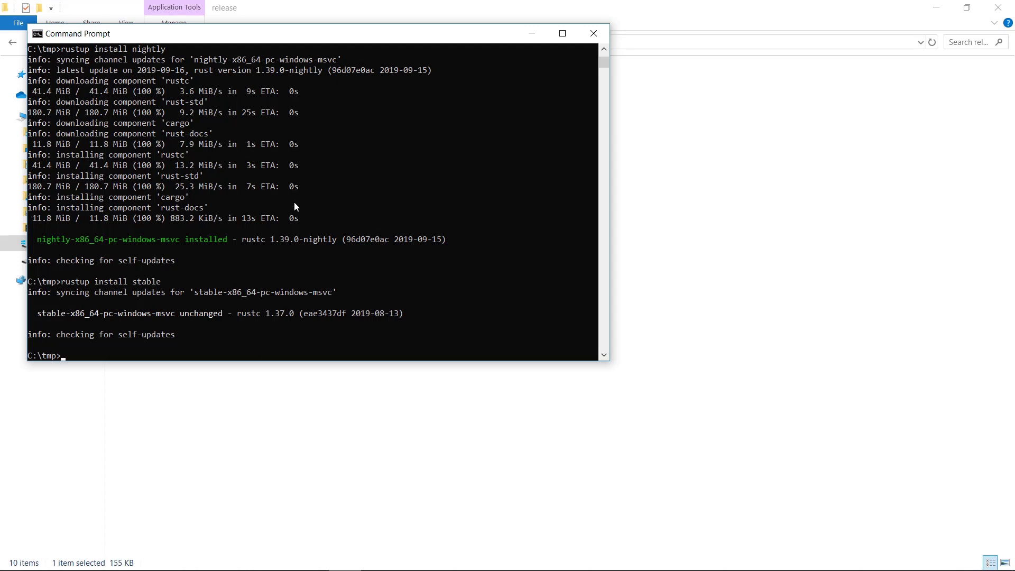
- Make beta the default toolchain and confirm it with rustc --version
type("rust")
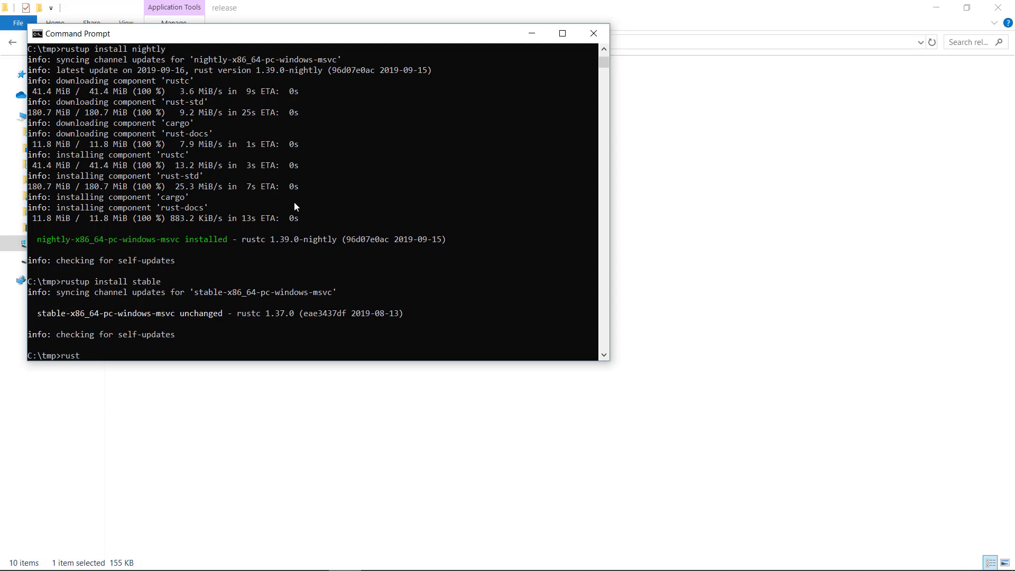
type("up default")
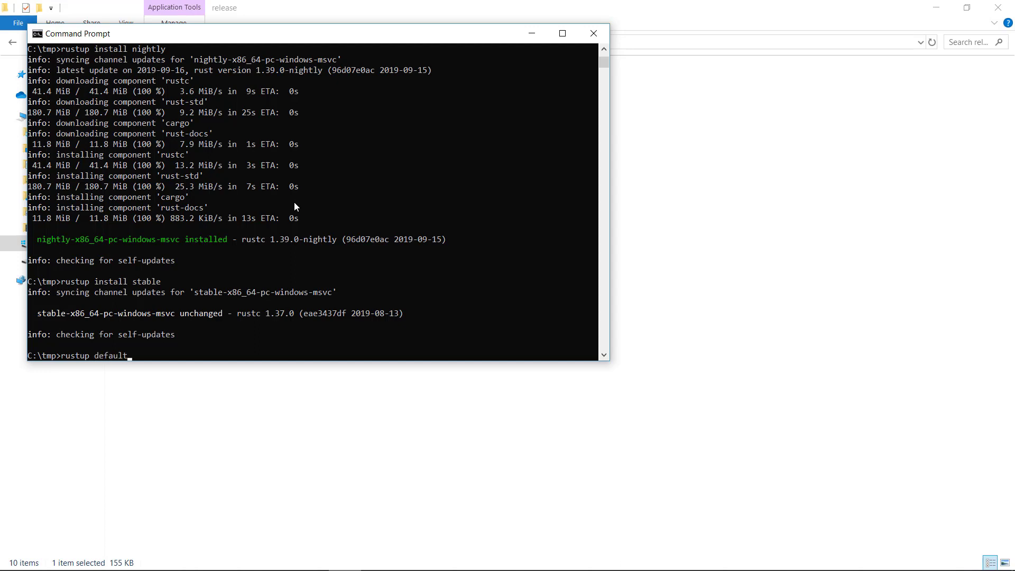
type("beta")
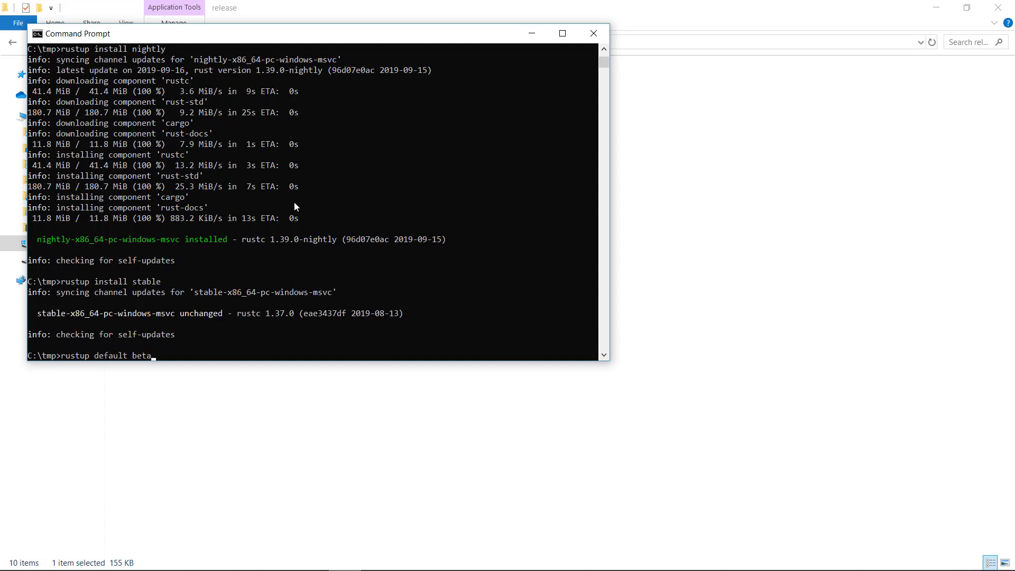
key("Return")
type("rustc --vers")
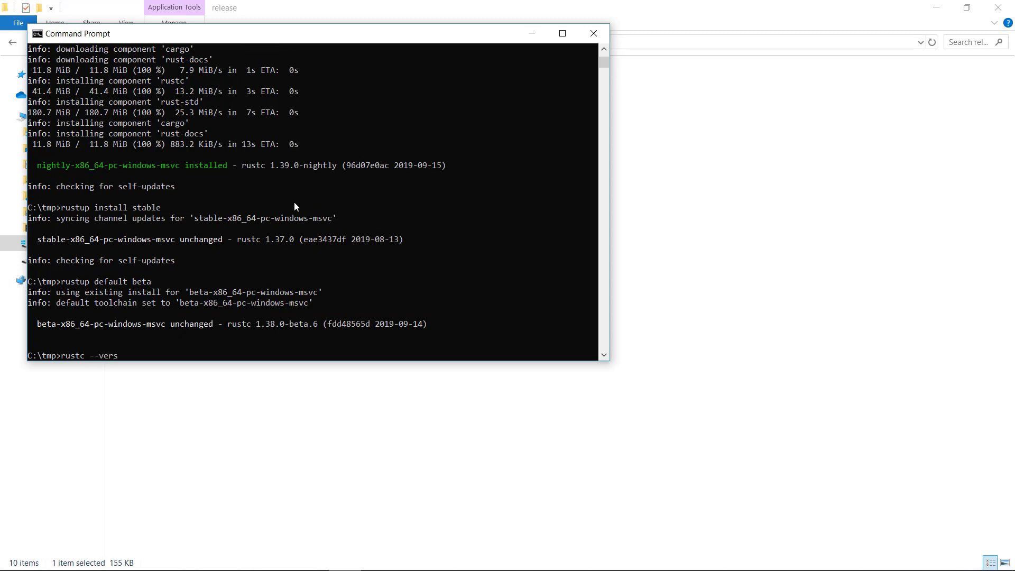
key("Return")
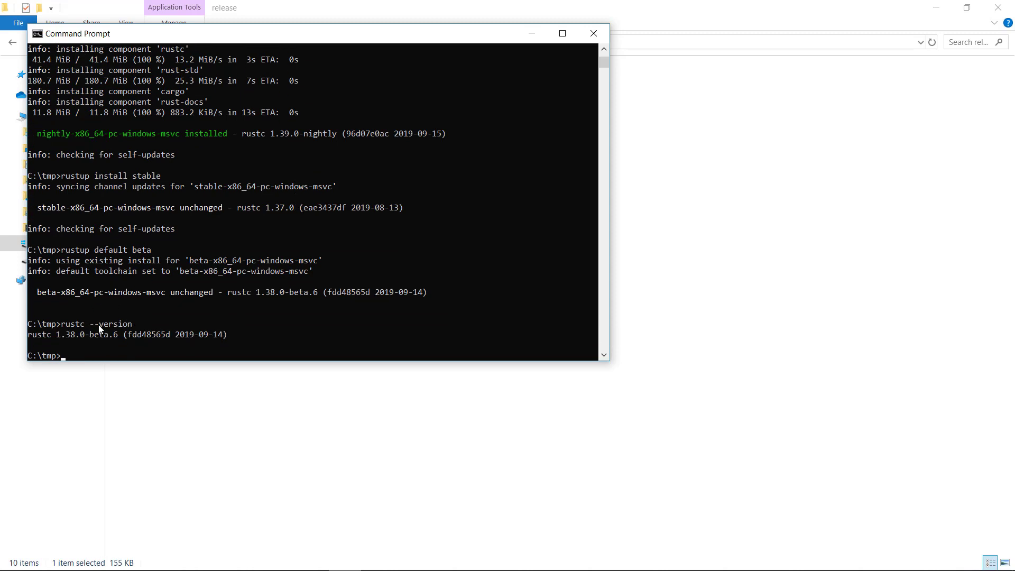
double_click(98, 334)
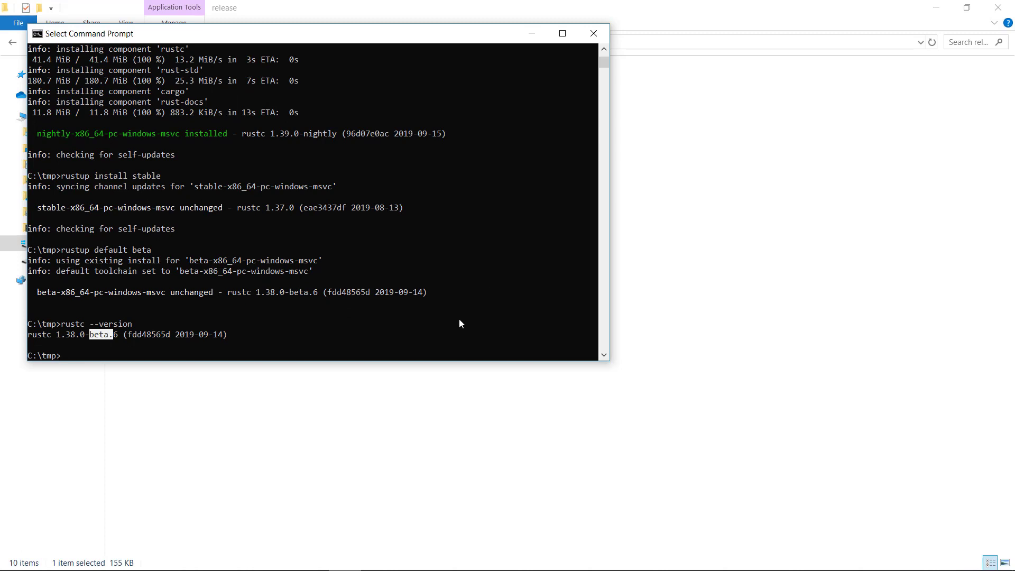
- Switch the default to nightly, confirm with rustc --version, then set the default to 1.30.0
type("rustup default nightly")
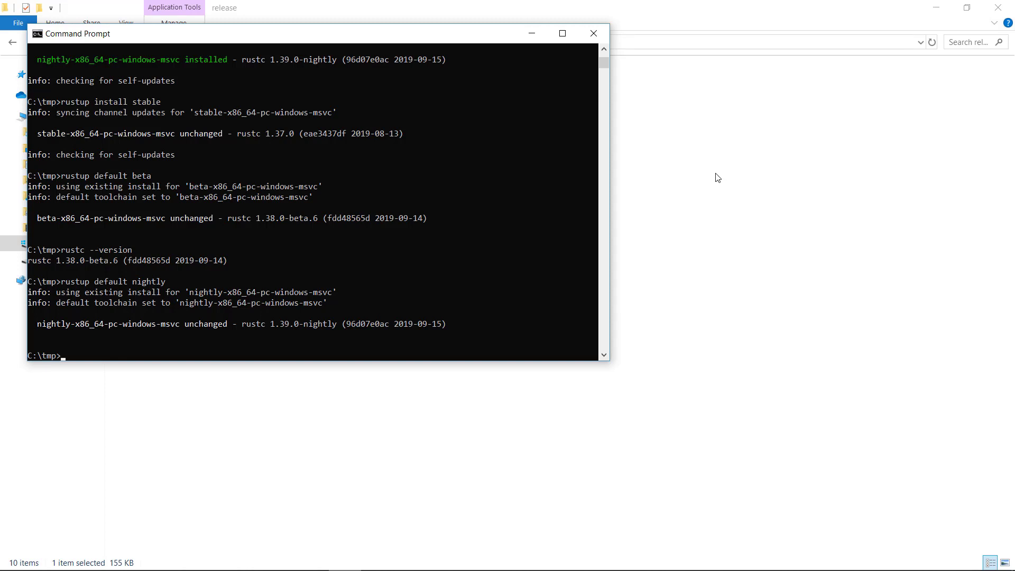
type("rustc --version")
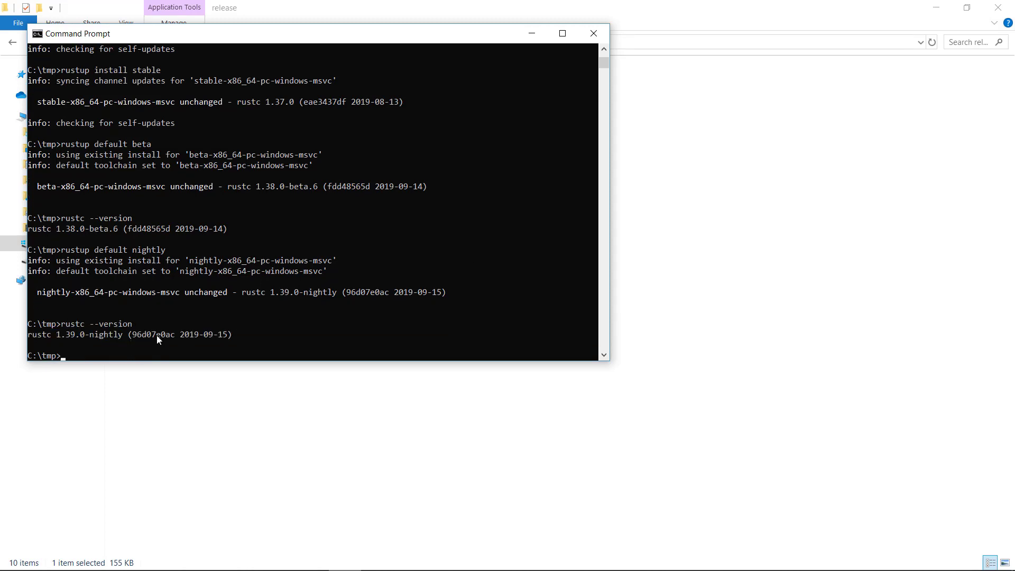
double_click(105, 335)
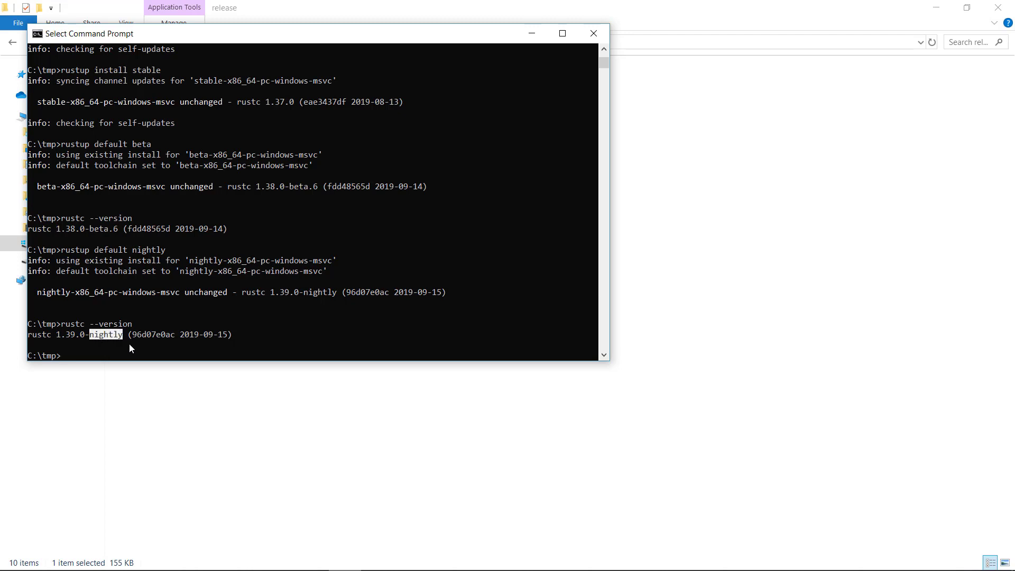
mouse_move(647, 342)
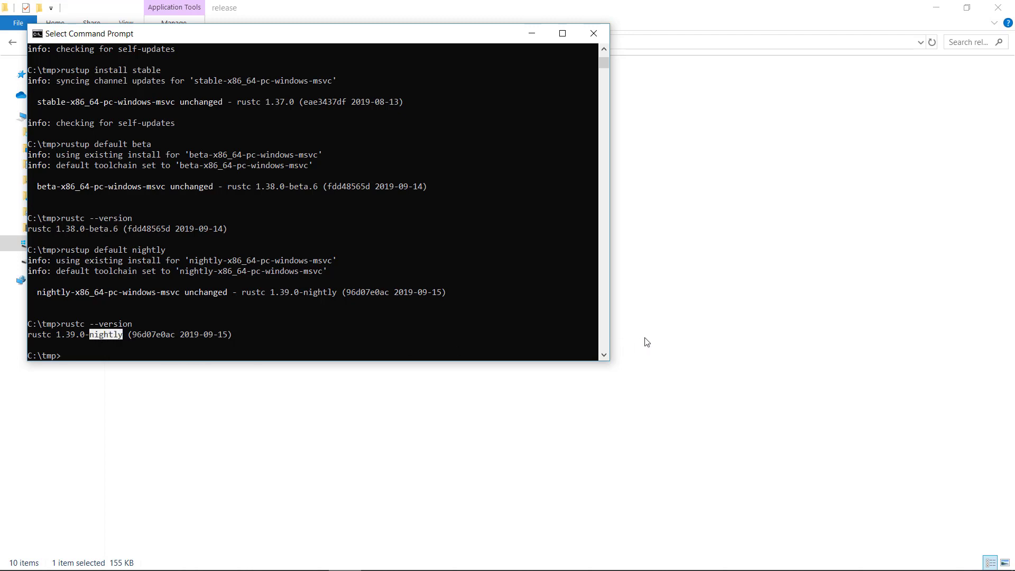
type("rustup default")
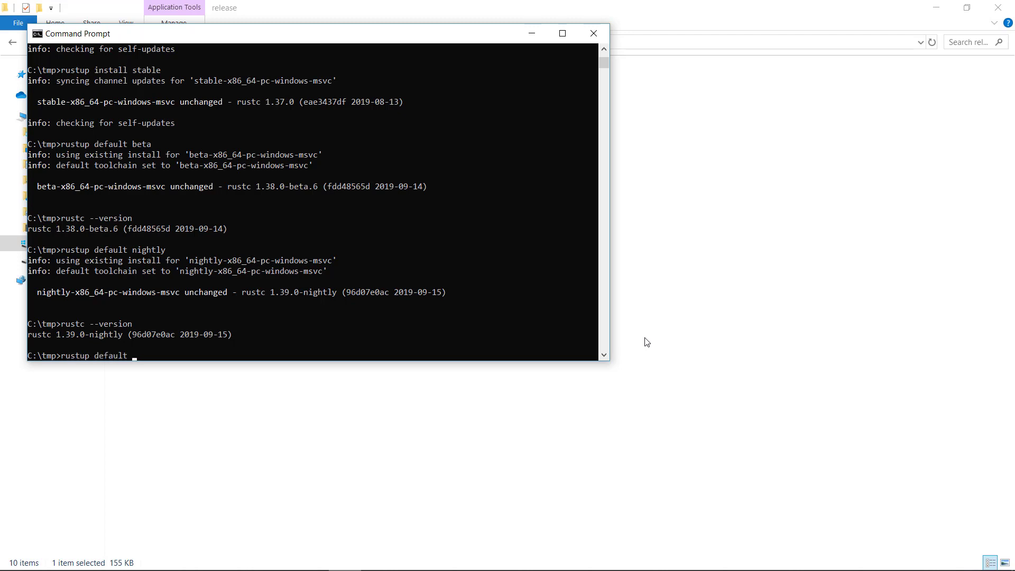
type("1.30.0")
type("rustc --")
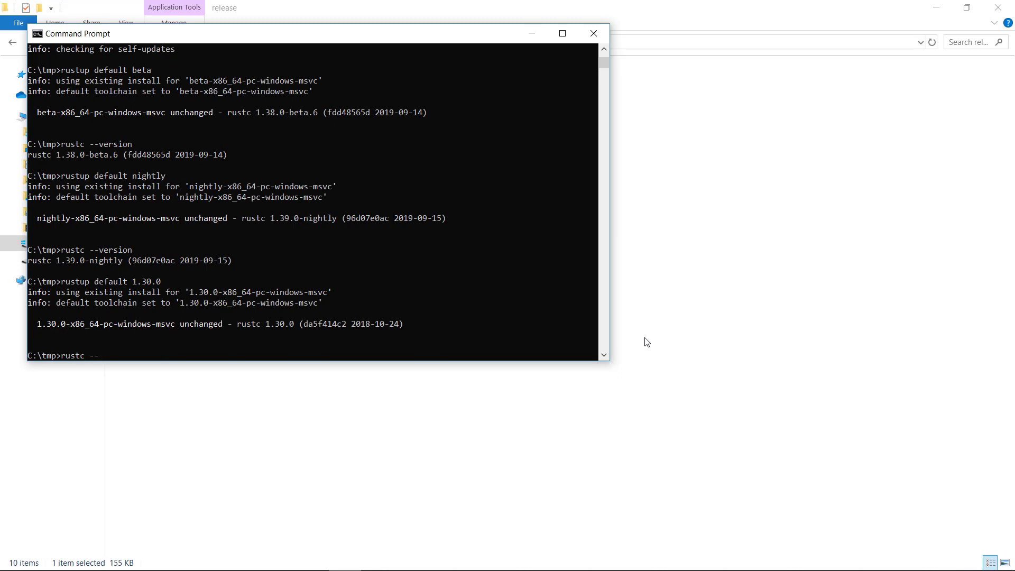
key("Return")
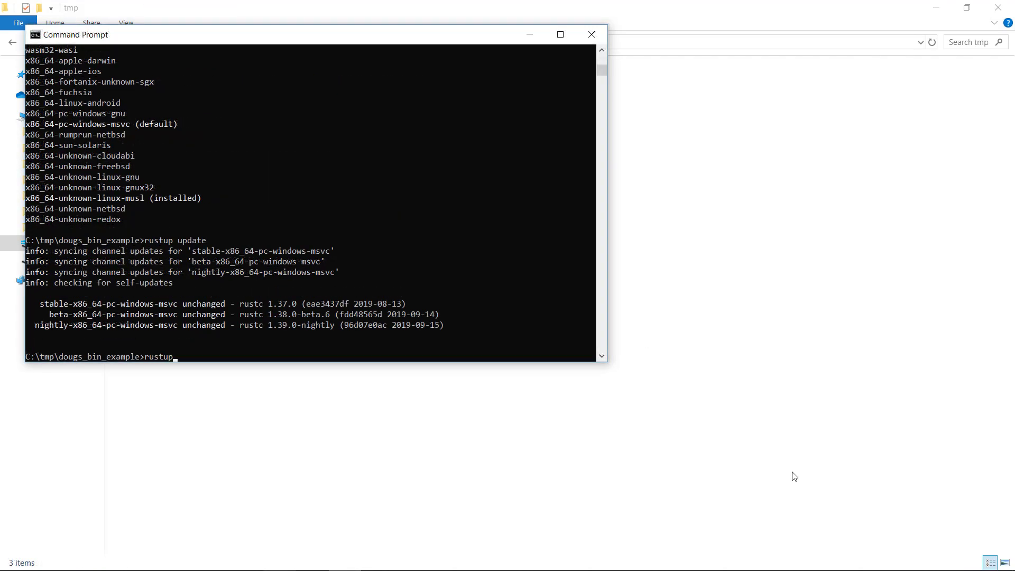
- Uninstall the beta toolchain with rustup uninstall beta
type("unins")
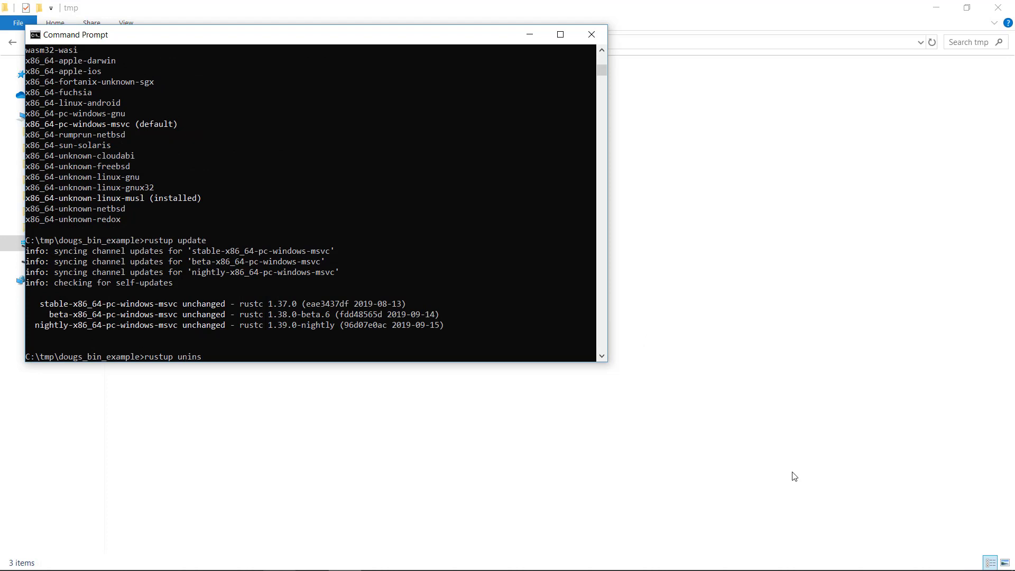
type("tall bet")
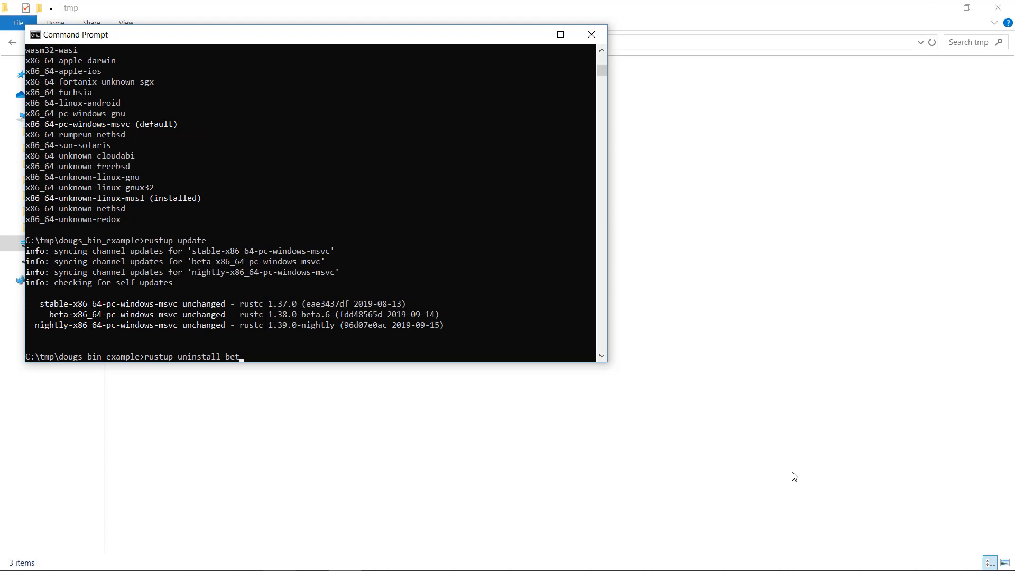
key("Return")
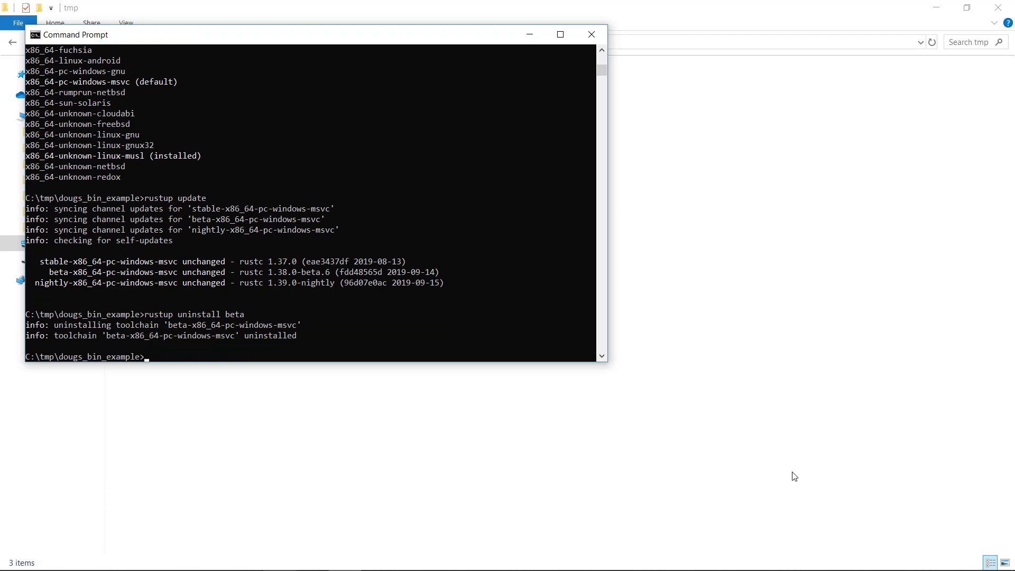